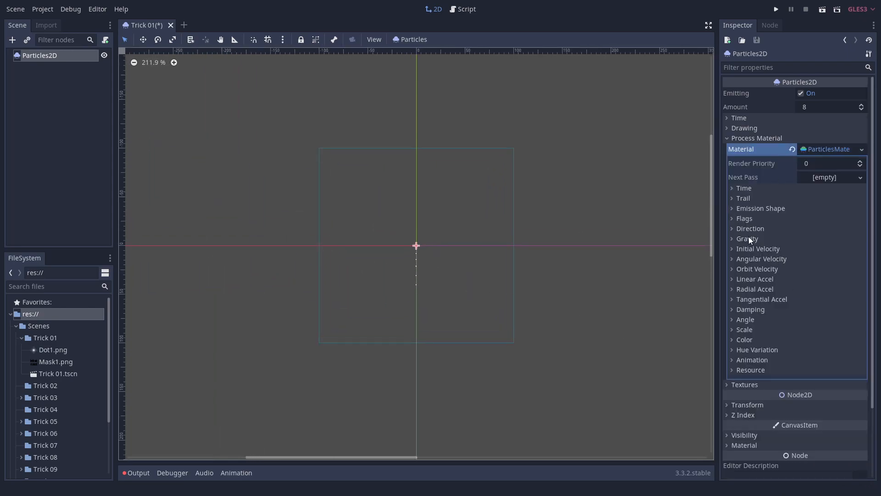
# - Set gravity y to -200, use Dot1.png as texture and pick a yellow particle colour
pyautogui.click(748, 238)
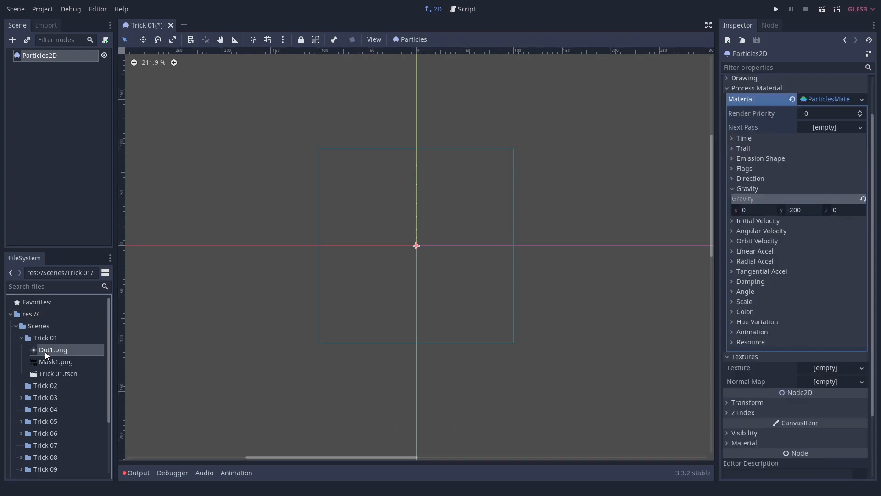
pyautogui.click(744, 311)
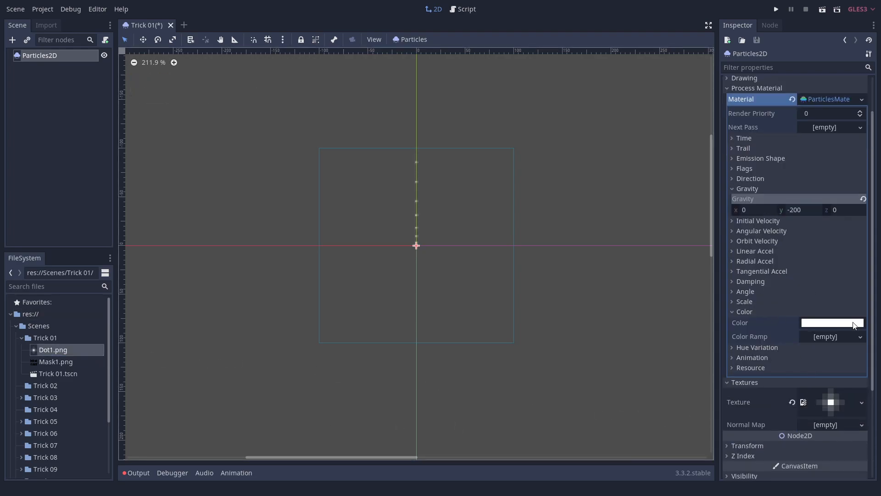
pyautogui.click(835, 322)
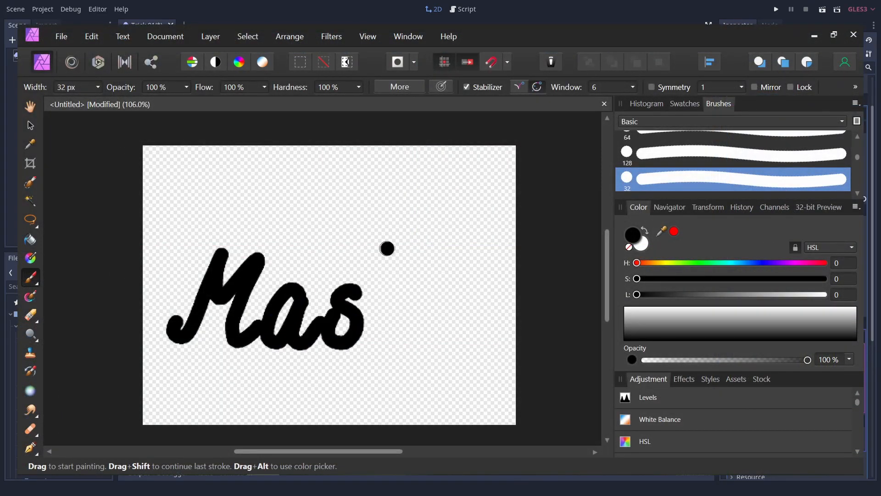
pyautogui.click(61, 36)
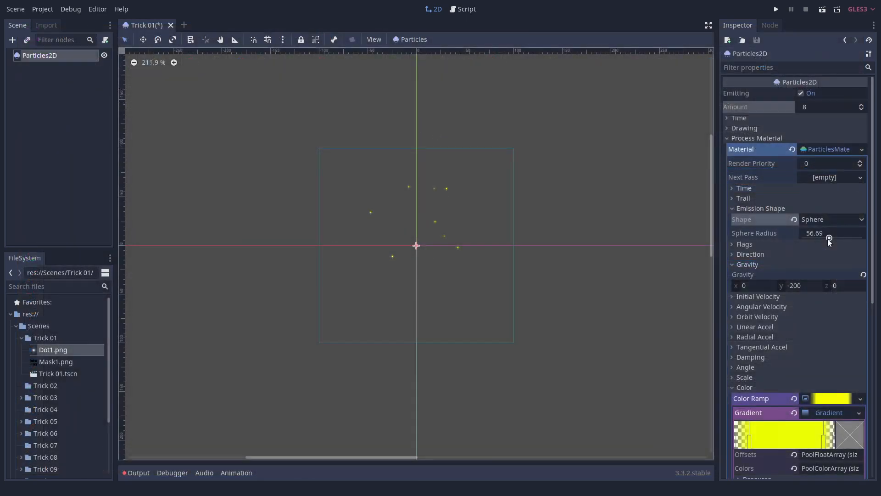
# - Emit from a point, load an emission mask from solid pixels, and set Amount to 10000
pyautogui.click(832, 220)
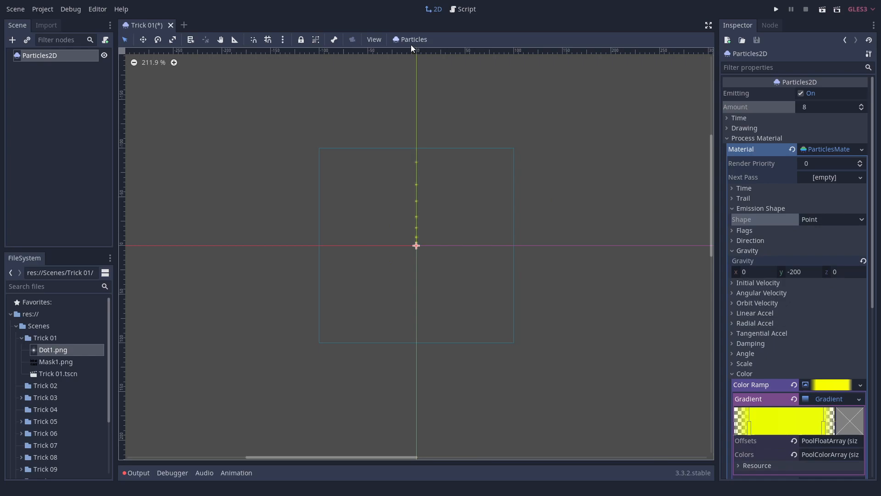
pyautogui.click(413, 39)
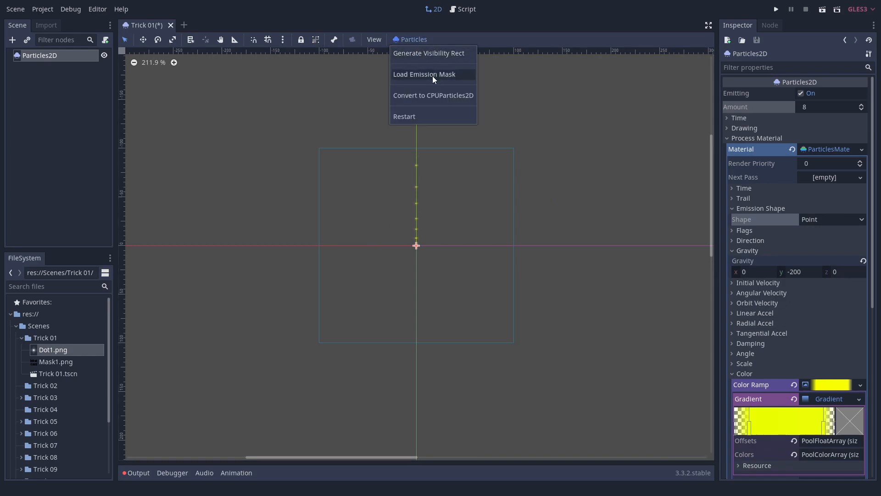
pyautogui.click(425, 73)
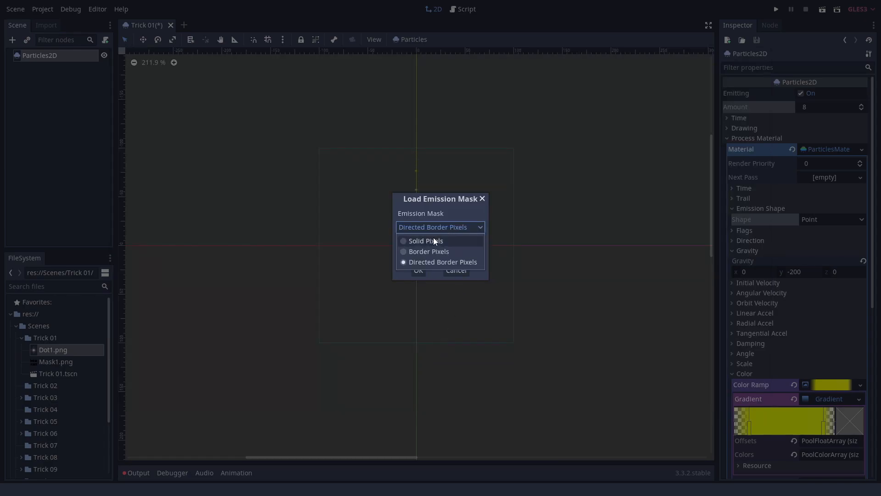
pyautogui.click(418, 270)
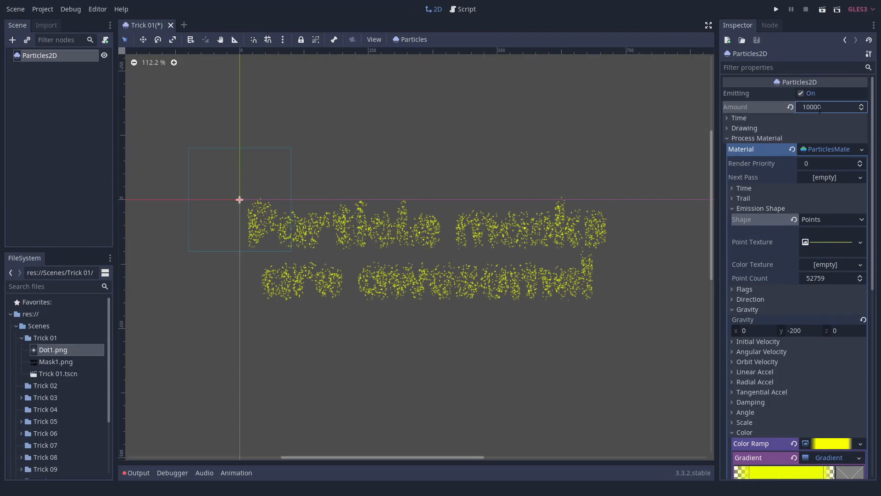
pyautogui.click(738, 117)
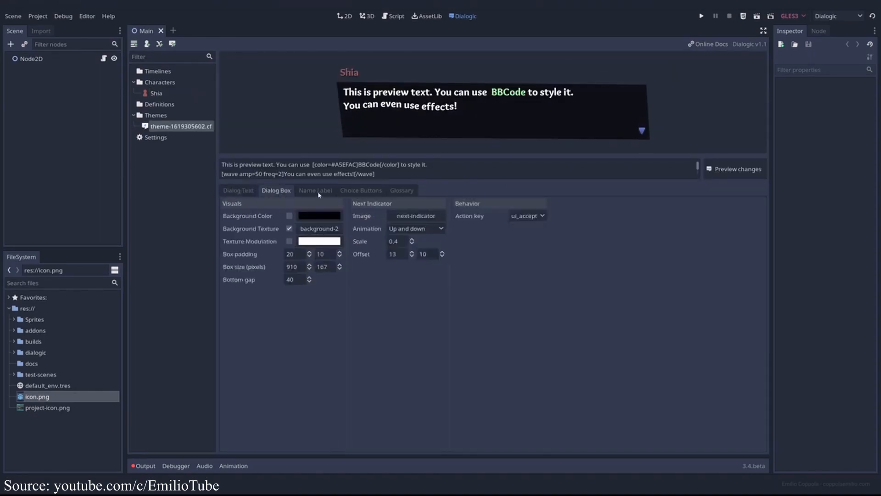
# - View the Choice Buttons theme settings and add a Maybe? choice event to the timeline
pyautogui.click(360, 190)
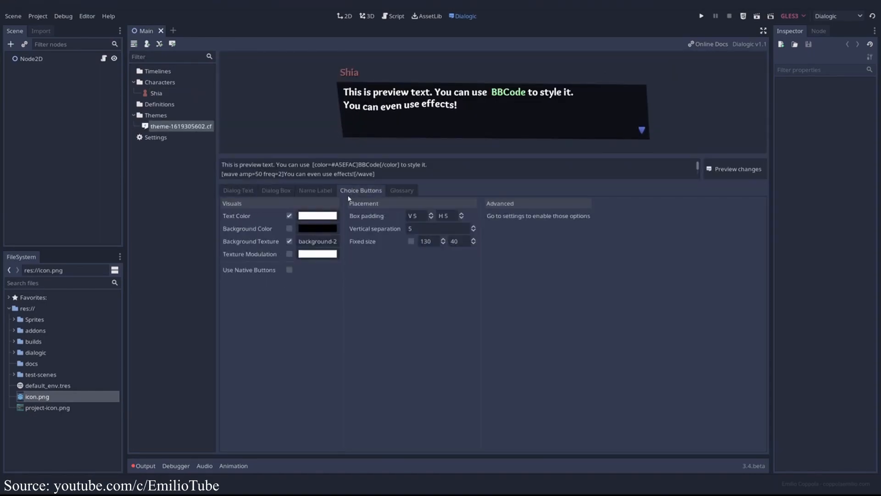
pyautogui.click(275, 184)
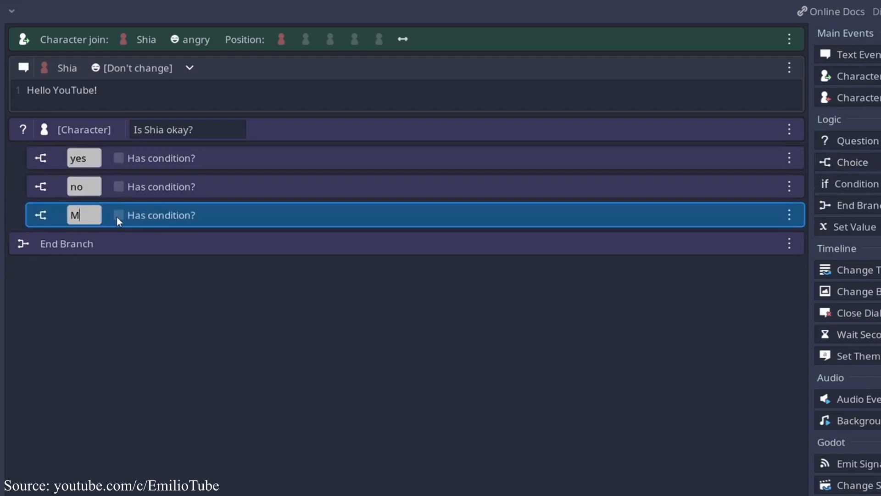
pyautogui.write('aybe?')
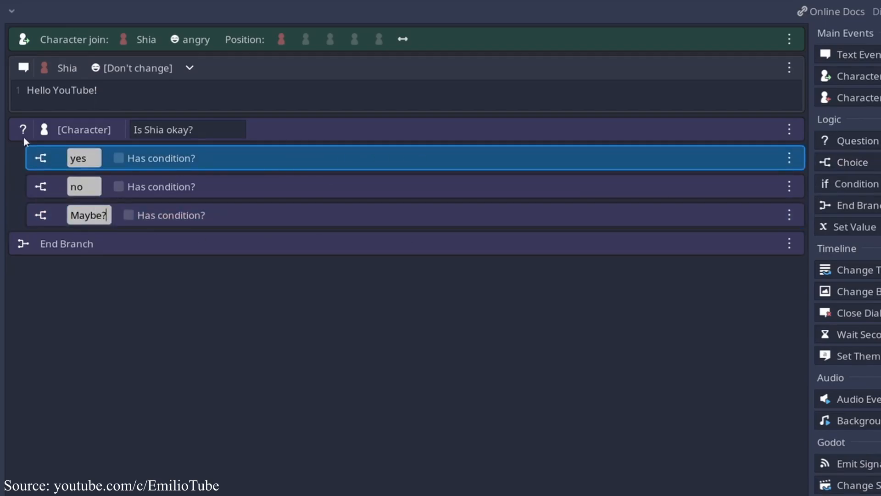
pyautogui.click(168, 129)
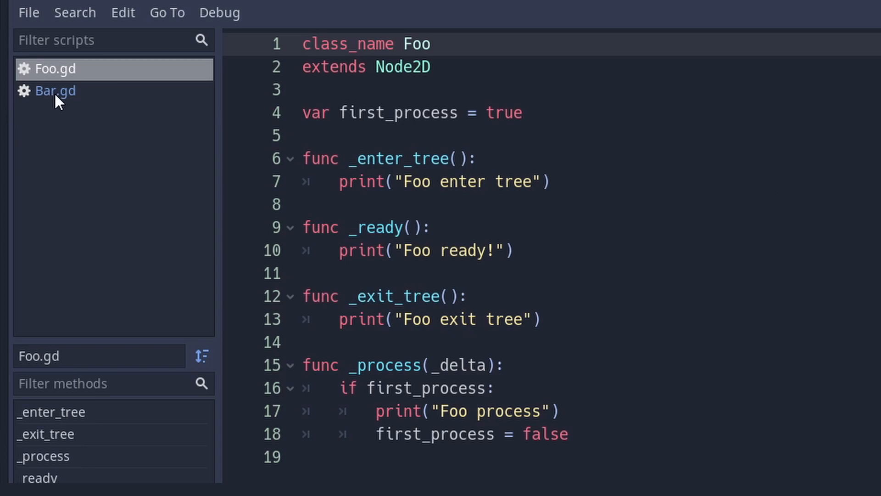
# - Show Bar.gd, which extends Foo with its own lifecycle prints
pyautogui.click(54, 91)
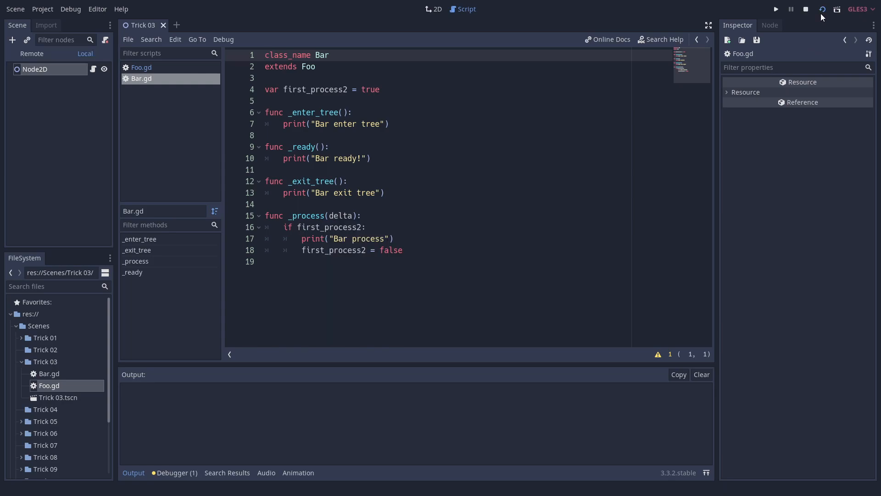
pyautogui.click(775, 9)
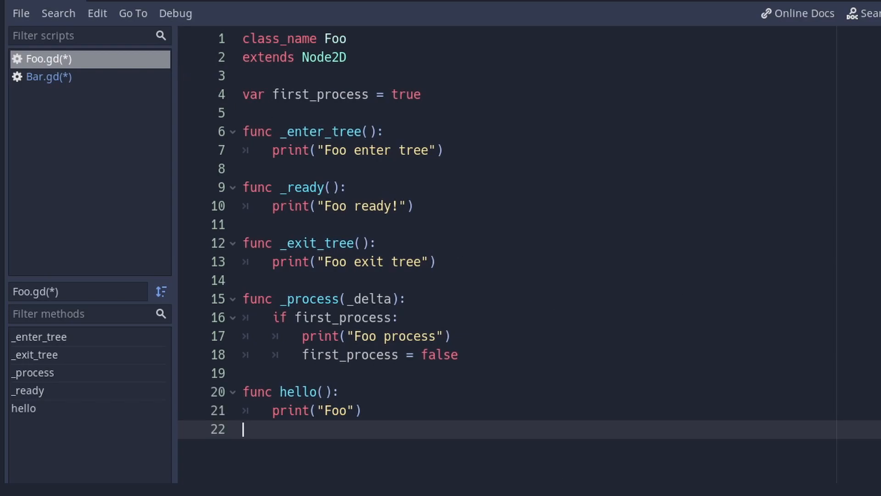
# - Add func hello() printing "Foo" to Foo.gd and show the particle material dropdown
pyautogui.click(49, 77)
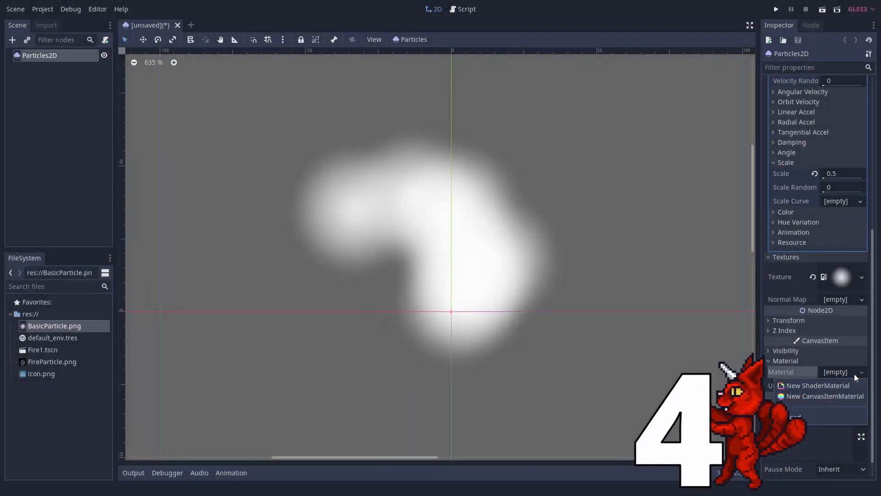
# - Write a canvas_item shader pulsing brightness with sin(TIME), then set fire shader Scroll 2 to 0.49
pyautogui.click(815, 385)
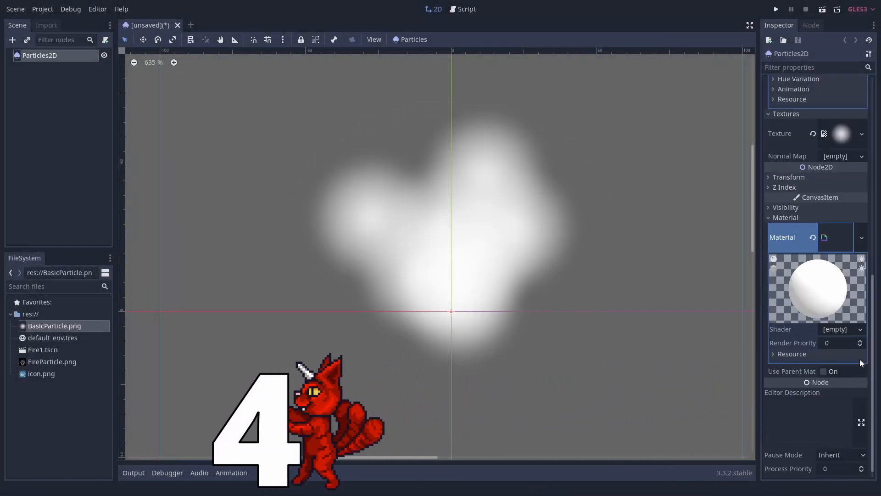
pyautogui.click(860, 329)
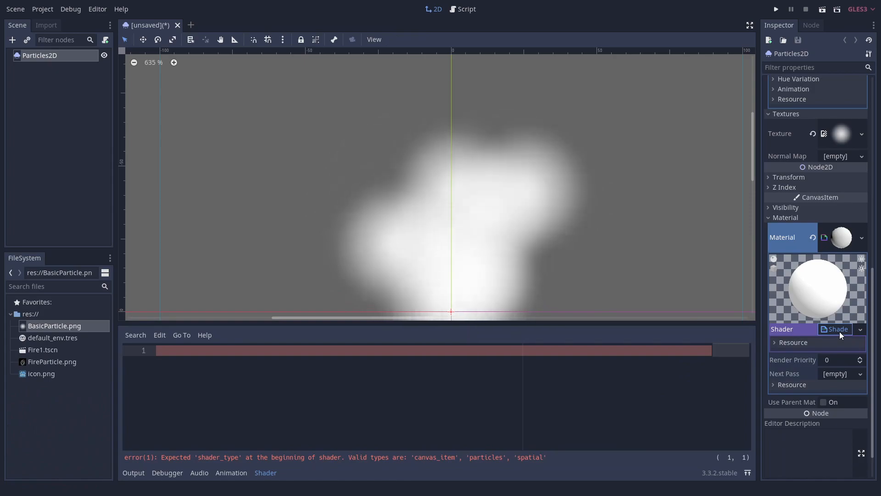
pyautogui.write('shader_type canvas_item;')
pyautogui.write('COLOR.rgb = vec')
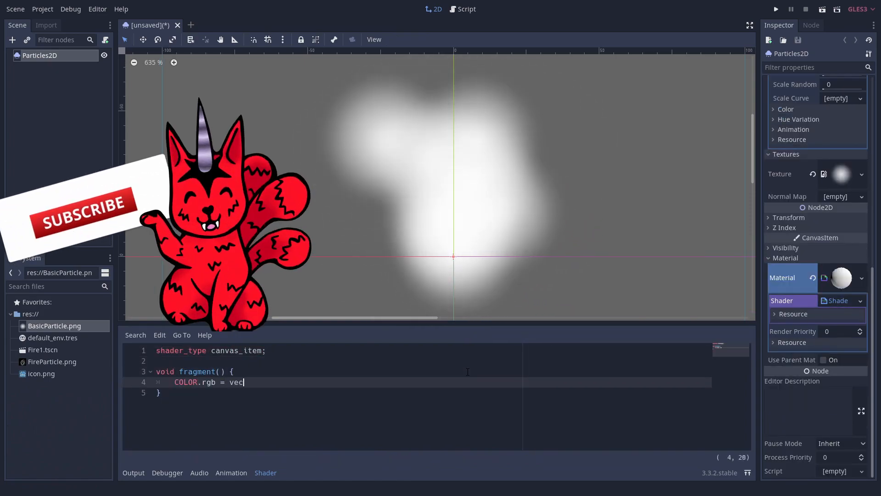
pyautogui.write('3(sin(TIME) * 0.5 + 0.5)')
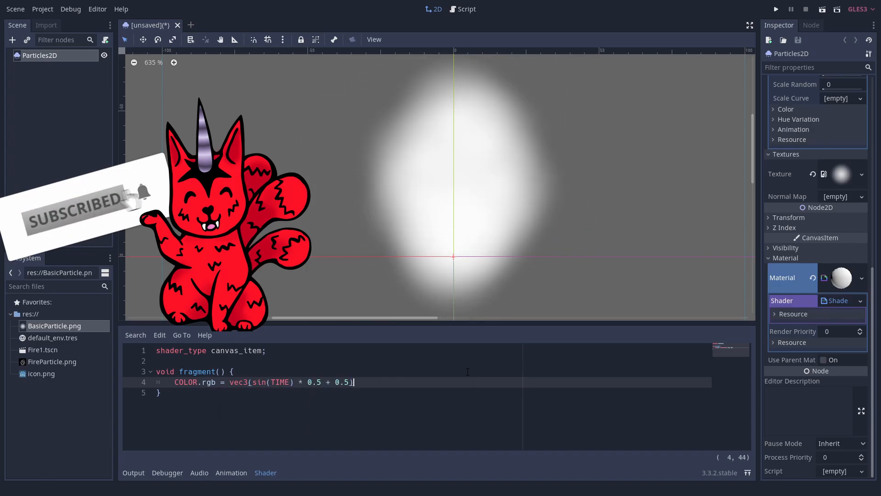
pyautogui.write(';')
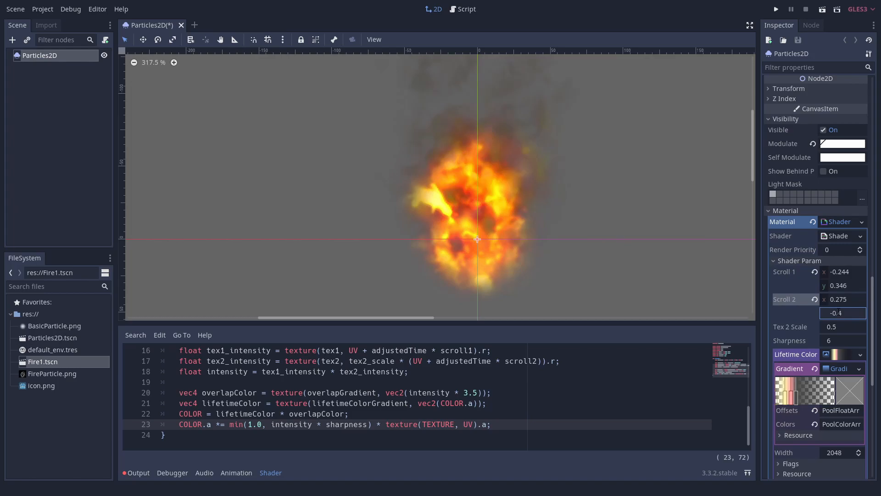
pyautogui.write('0.49')
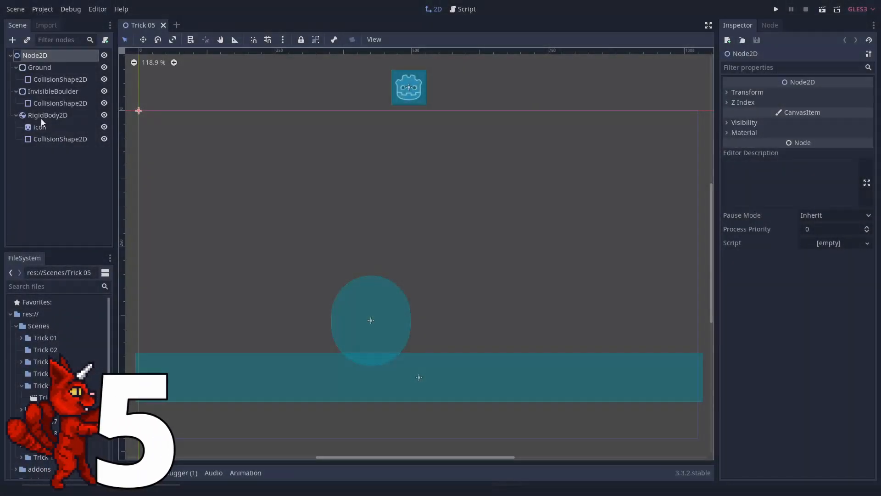
# - Play the RigidBody2D scene, enable Visible Collision Shapes under Debug, and play it again
pyautogui.click(776, 9)
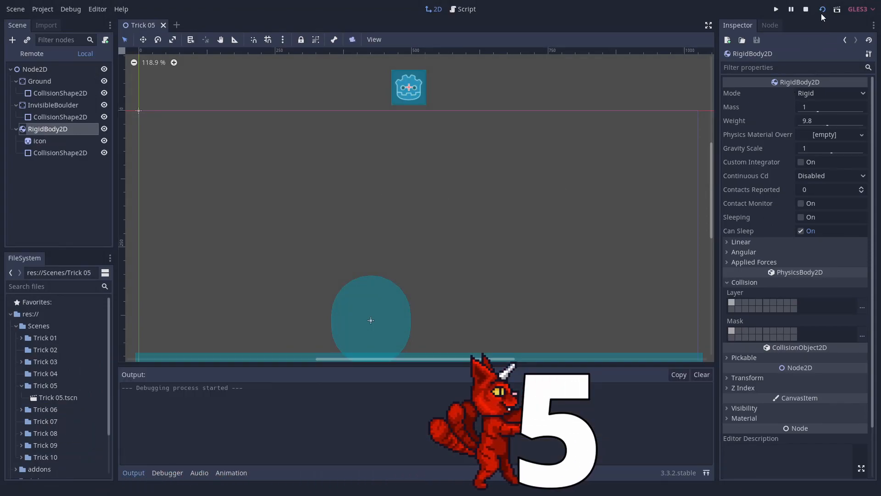
pyautogui.click(775, 10)
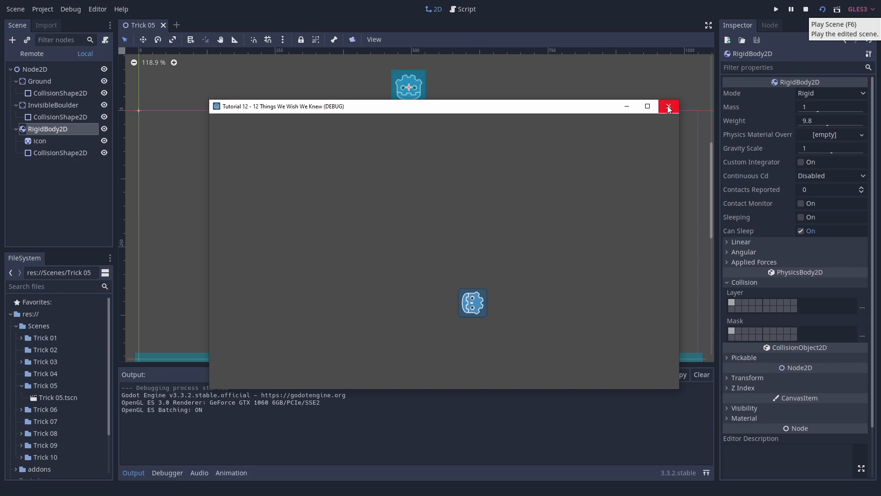
pyautogui.click(668, 106)
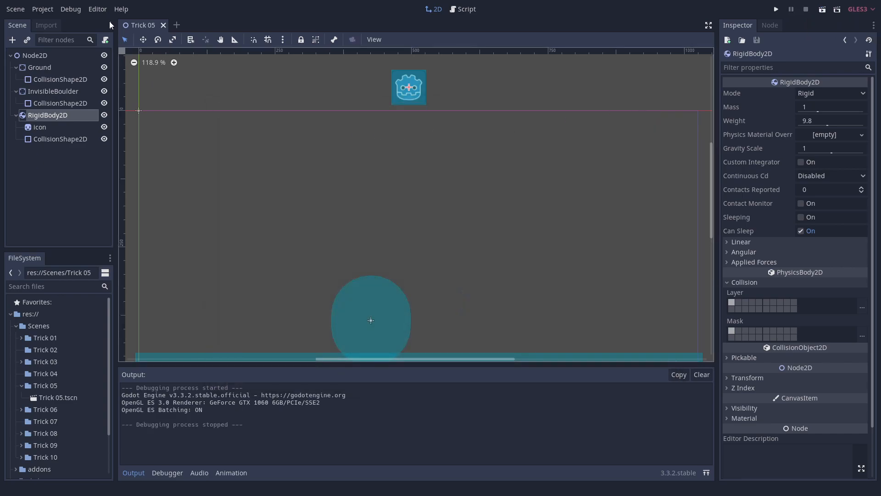
pyautogui.click(71, 9)
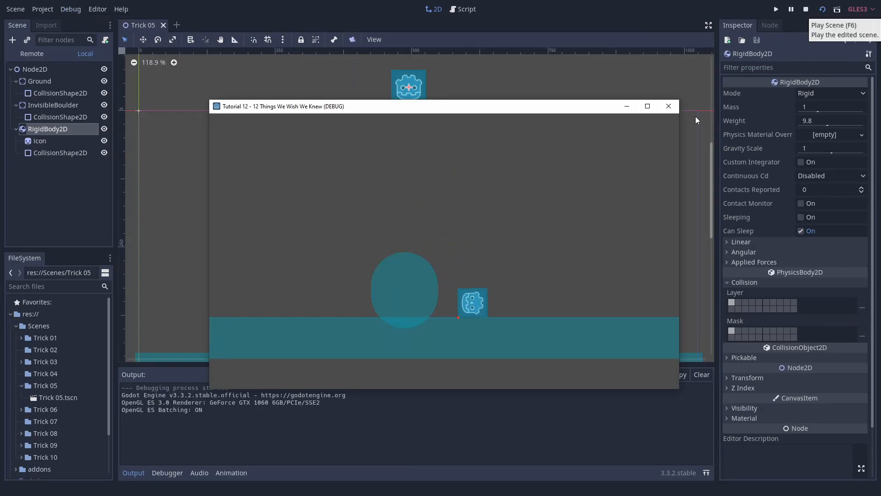
pyautogui.click(42, 9)
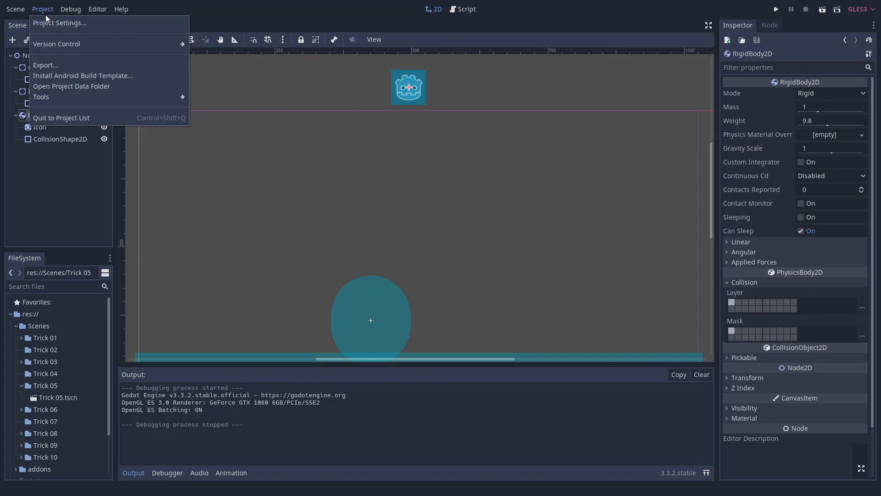
# - Show the collision Shape Color setting under Project Settings > Debug > Shapes
pyautogui.click(59, 22)
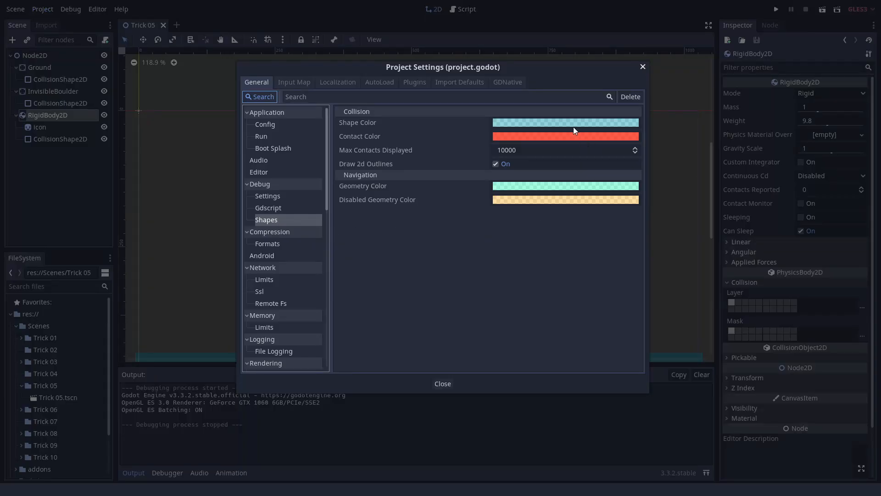
pyautogui.click(565, 122)
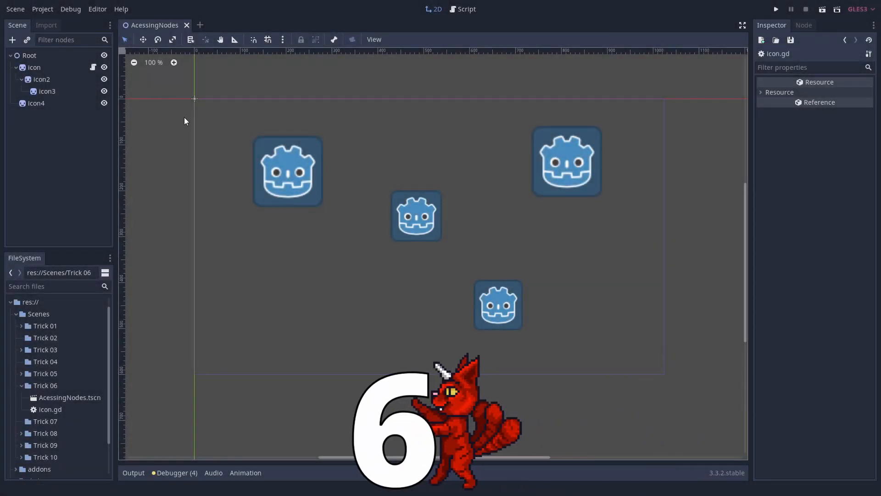
# - In icon.gd's _ready, fetch nodes via get_node("/root/Root"), get_node_or_null and a $ path
pyautogui.click(466, 9)
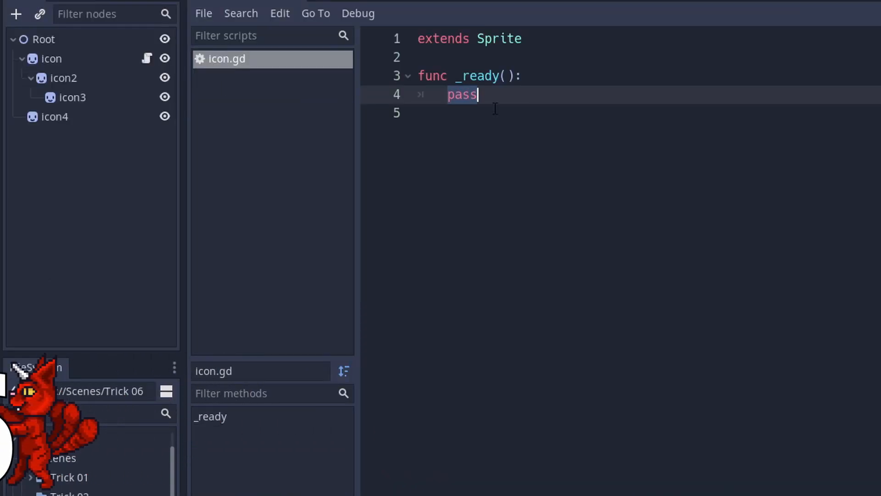
pyautogui.write('var root = get_node("/root/Root")')
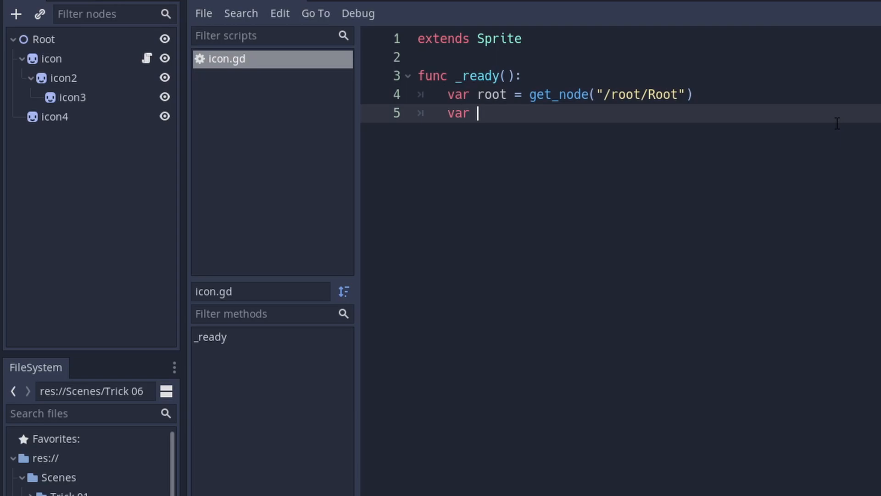
pyautogui.write('icon2 = get_No')
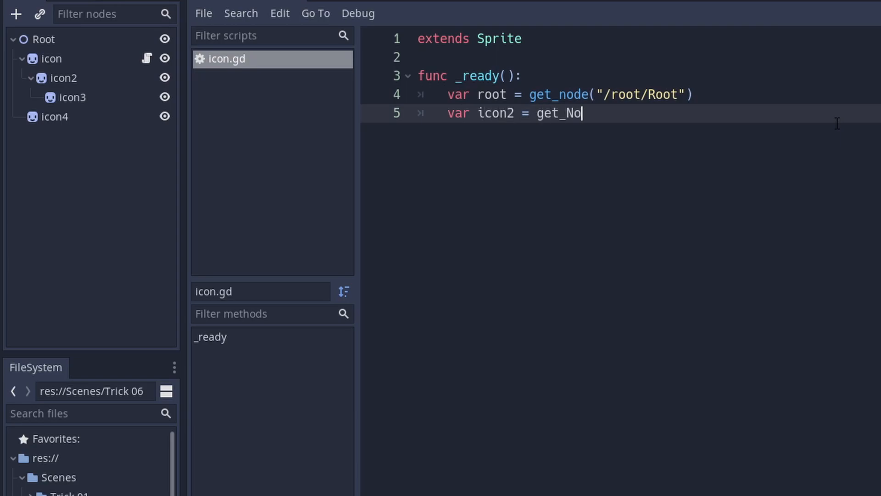
pyautogui.write('de("")')
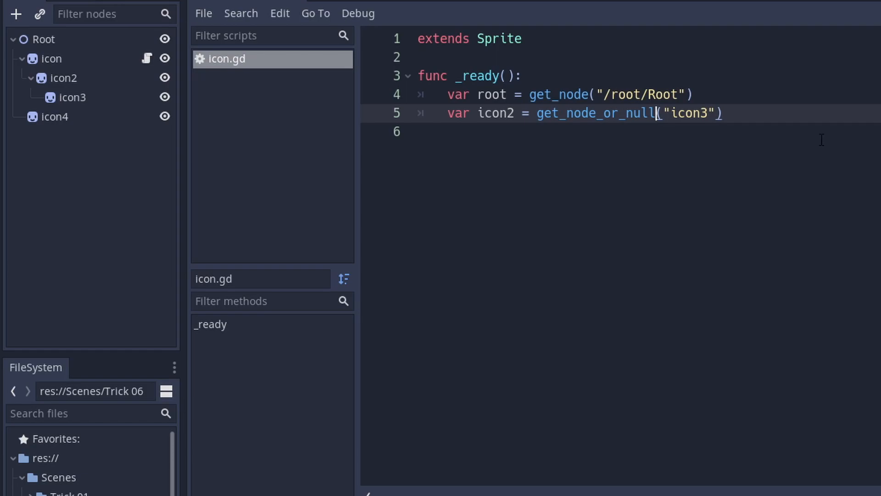
pyautogui.write('var icon')
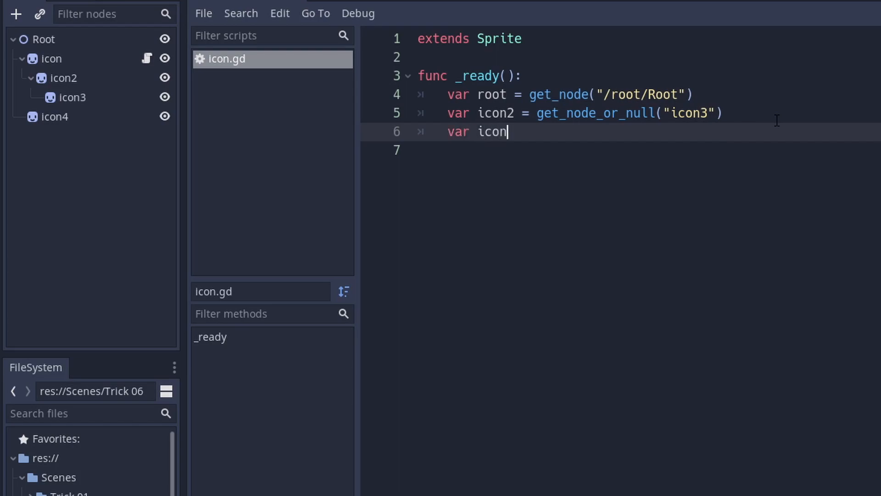
pyautogui.write('3 =')
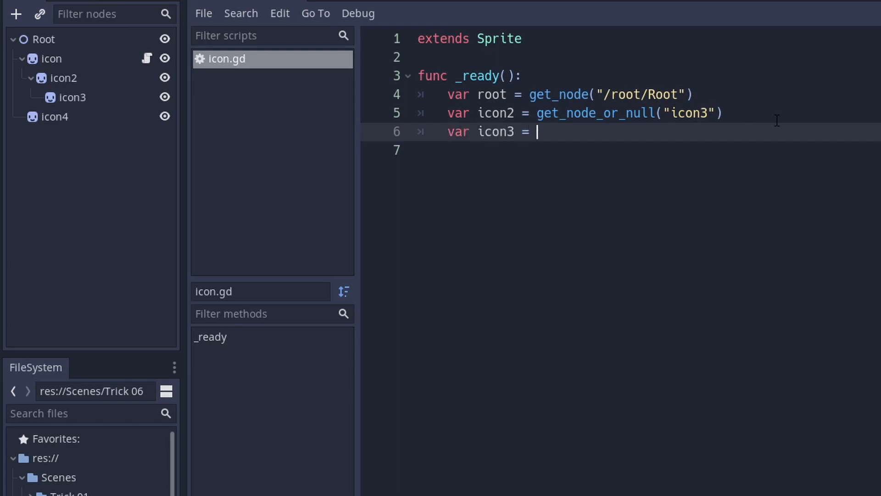
pyautogui.write('$icon2/icon3')
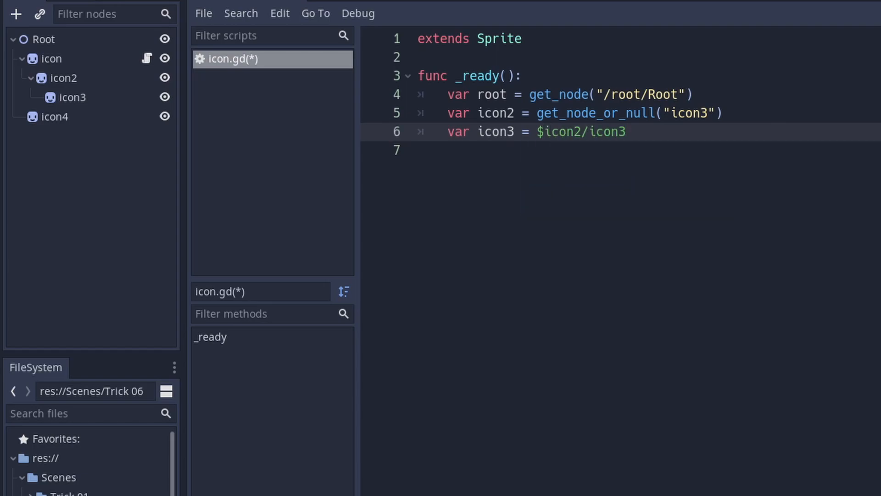
# - Fetch icon4 with root.find_node("icon4"), print its path, and run the scene
pyautogui.write('var icon4 = root.find_node("icon4")')
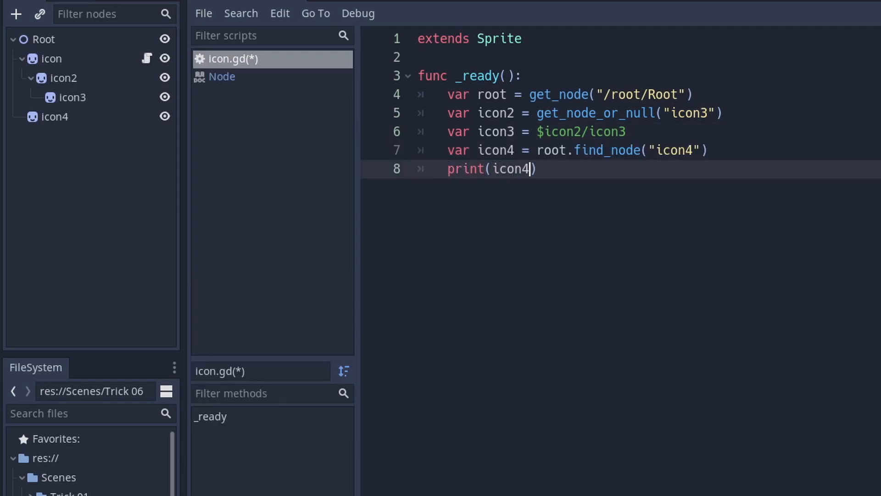
pyautogui.write('.get_path()')
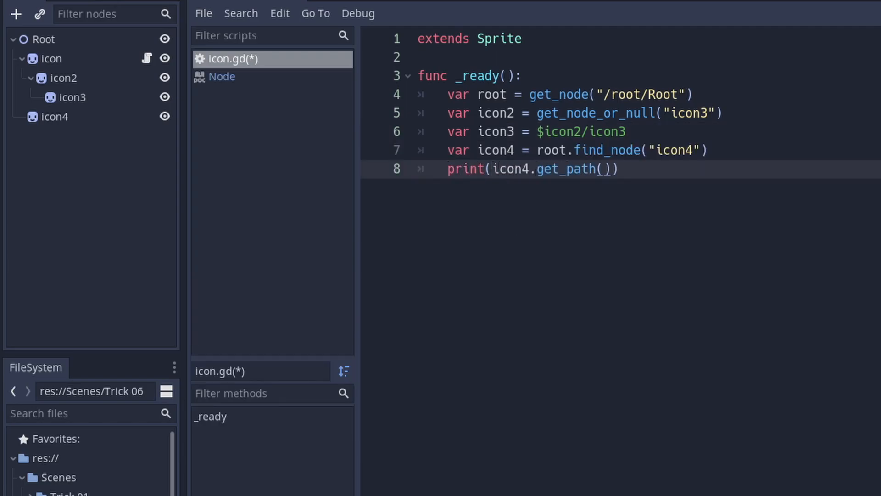
pyautogui.press('F5')
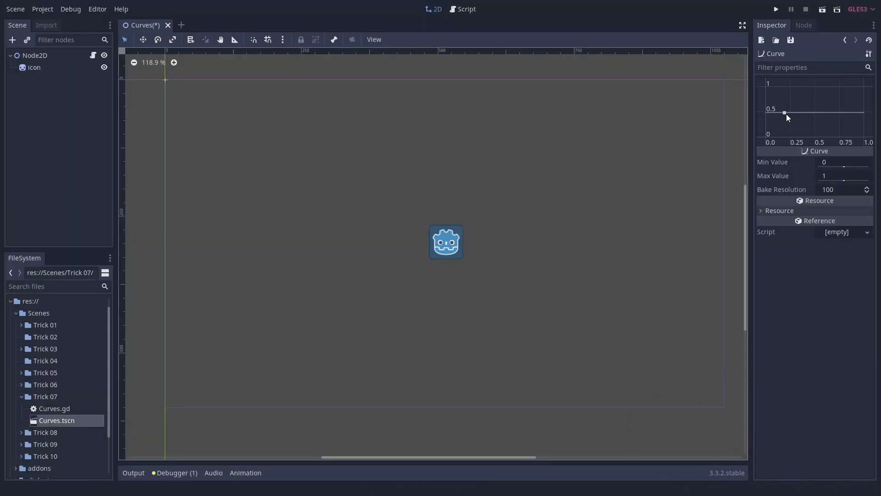
# - Shape the curve upward, set Min 0.5 and Max 10, and save it as SizeCurve.tres
pyautogui.moveTo(785, 112); pyautogui.dragTo(814, 93)
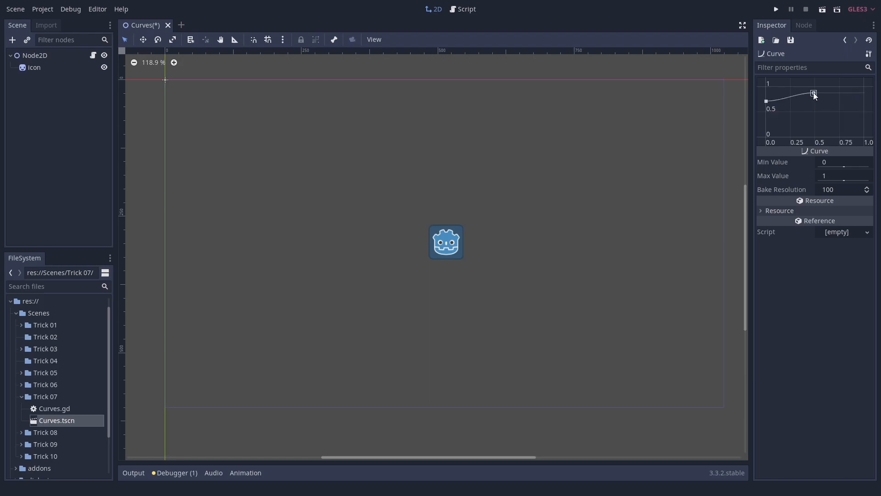
pyautogui.click(843, 162)
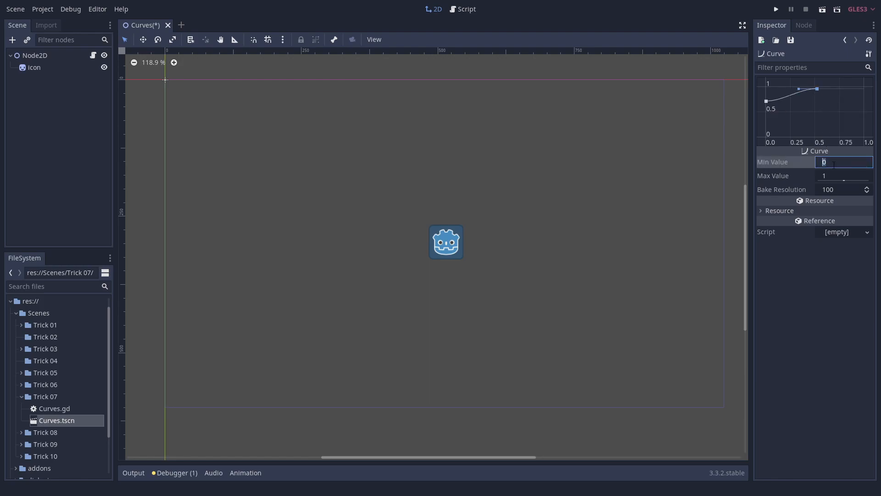
pyautogui.write('0.5')
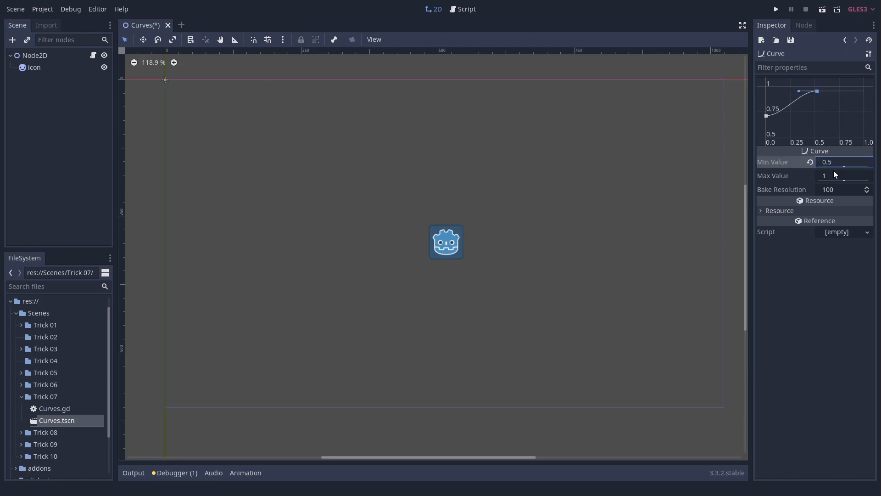
pyautogui.write('10')
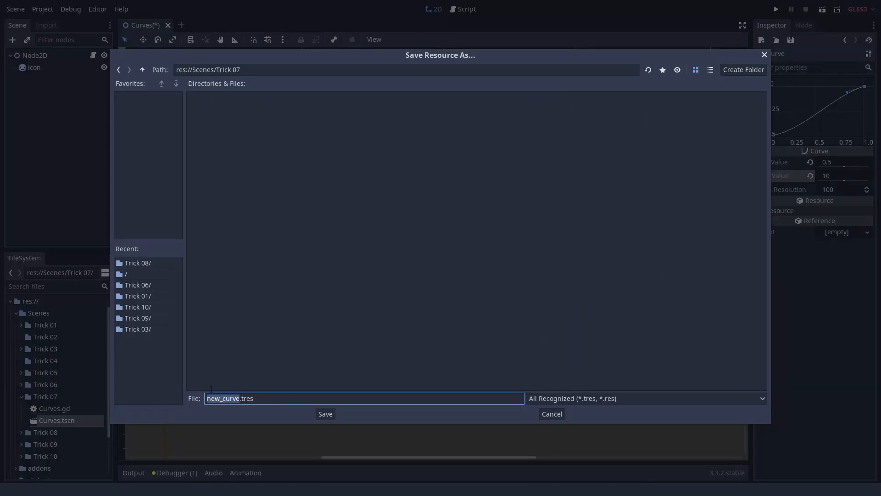
pyautogui.click(325, 414)
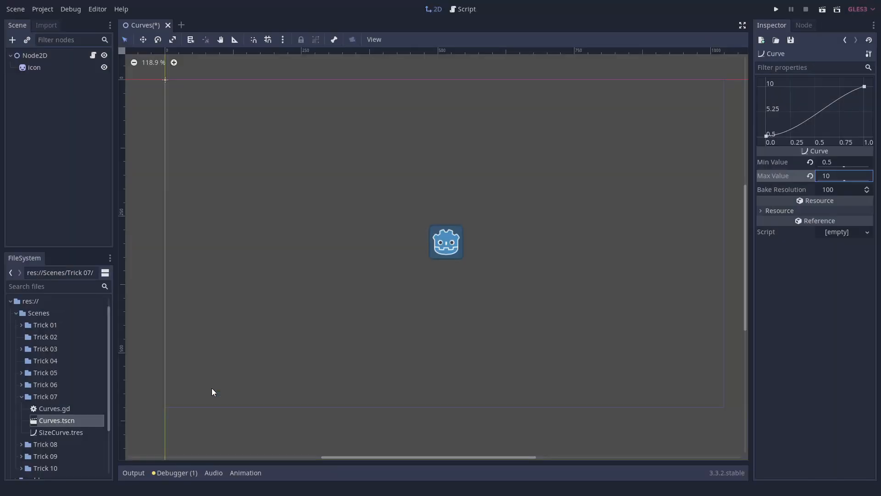
# - Start editing Curves.gd with a new line below extends
pyautogui.click(464, 9)
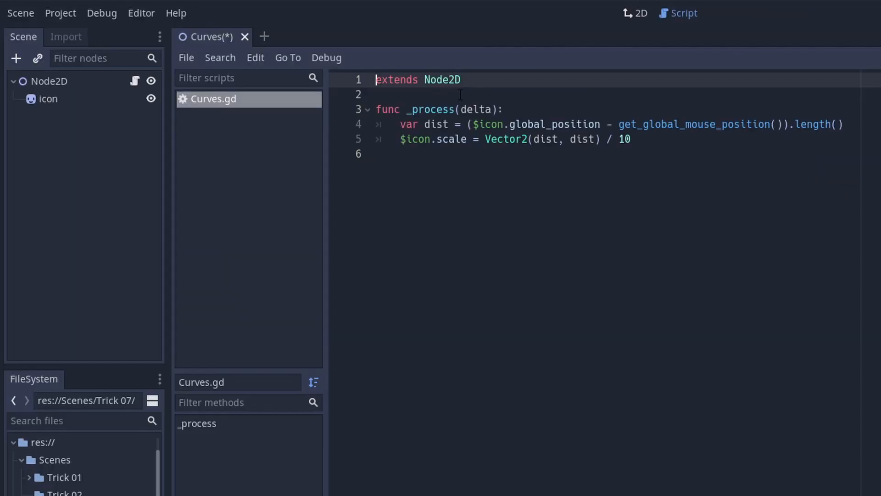
pyautogui.press('enter')
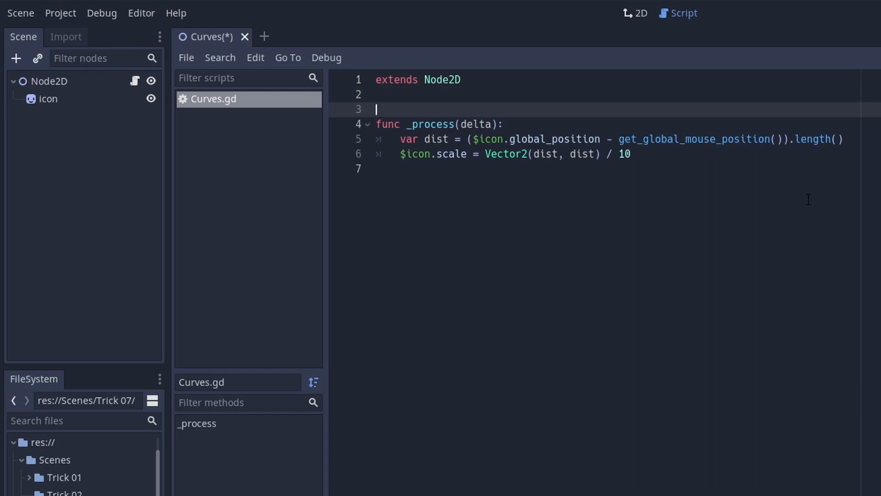
# - Preload SizeCurve.tres and scale the icon by sizeCurve.interpolate_baked of its normalized mouse distance
pyautogui.write('const sizeCurve = preload("res://Scenes/Trick 07/SizeCurve.tres')
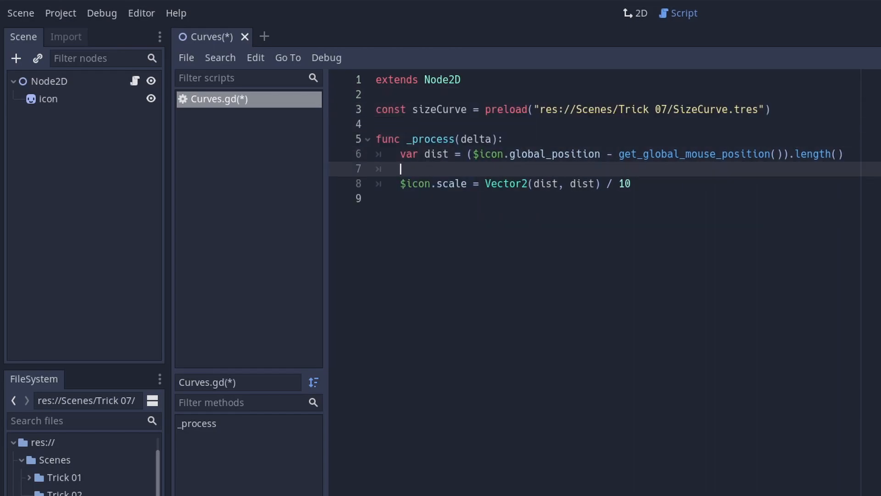
pyautogui.write('var sample')
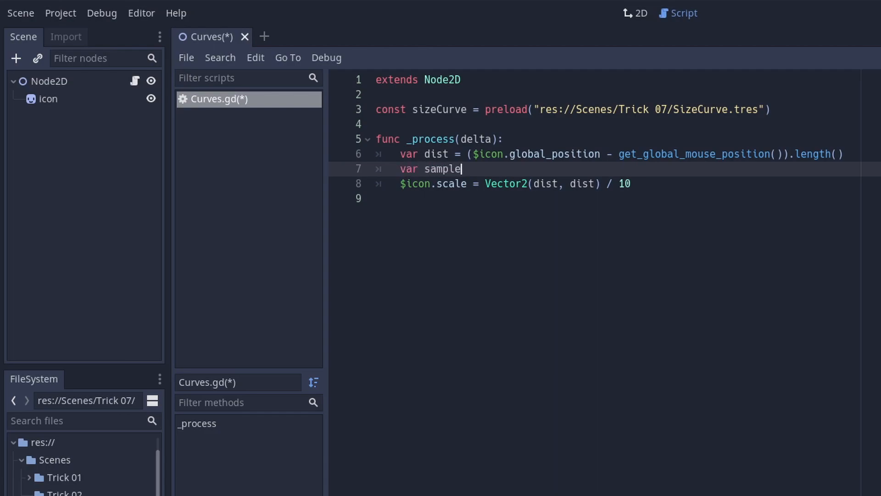
pyautogui.write('= sizeCurve.interpolate_baked(dist / get_viewport_rect().size.x')
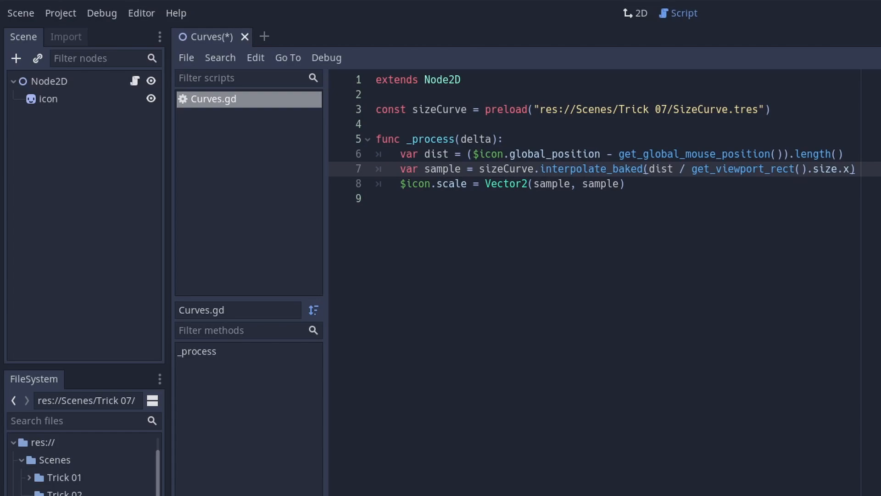
pyautogui.click(775, 20)
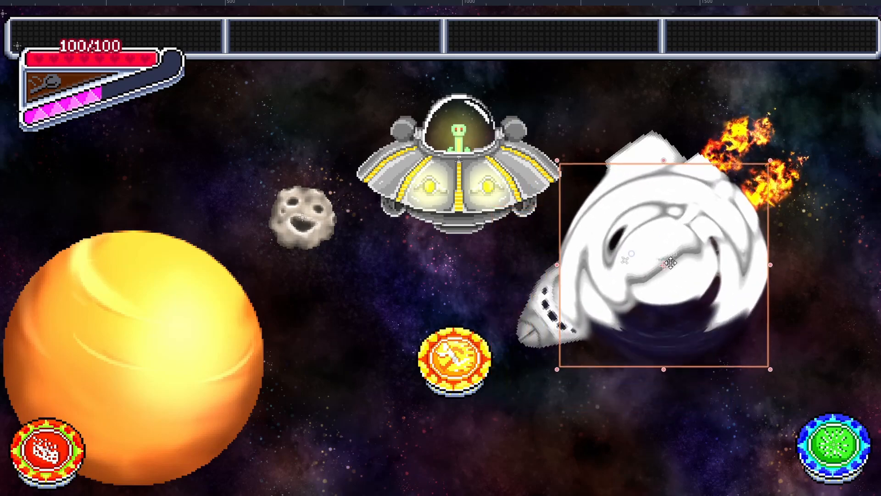
# - Drag the warping lens sprite off the shuttle and position it over the flying saucer
pyautogui.moveTo(666, 264); pyautogui.dragTo(713, 163)
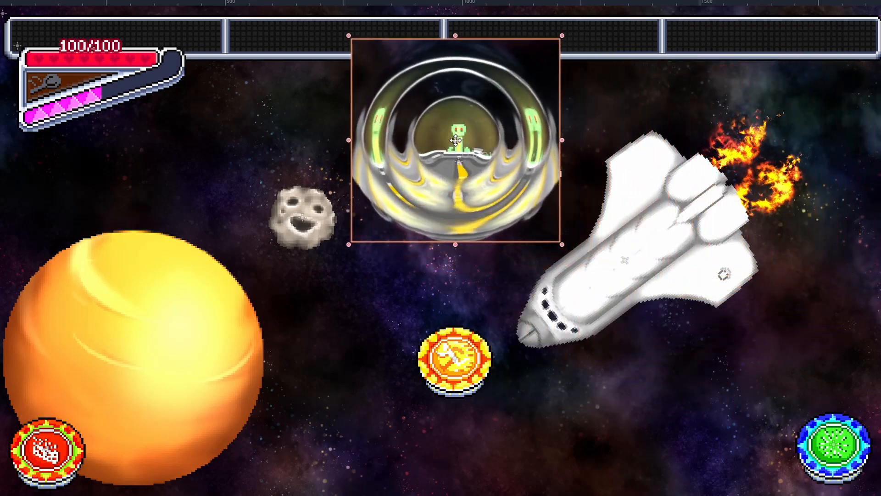
pyautogui.moveTo(454, 141); pyautogui.dragTo(290, 193)
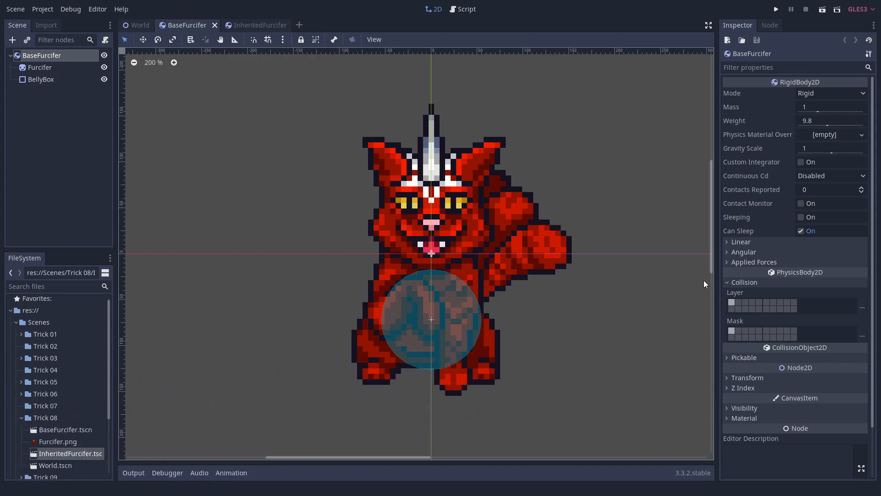
# - Flip between the BaseFurcifer, InheritedFurcifer and World scene tabs to compare the Furcifer instances
pyautogui.click(252, 25)
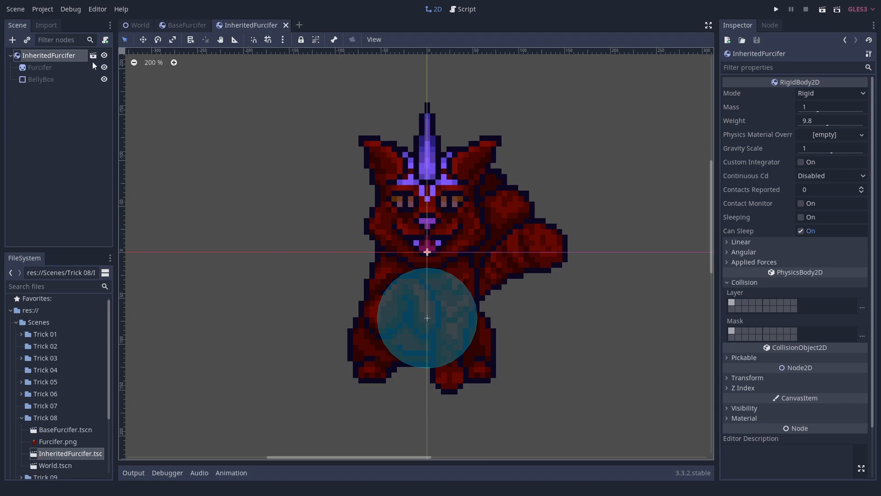
pyautogui.click(182, 25)
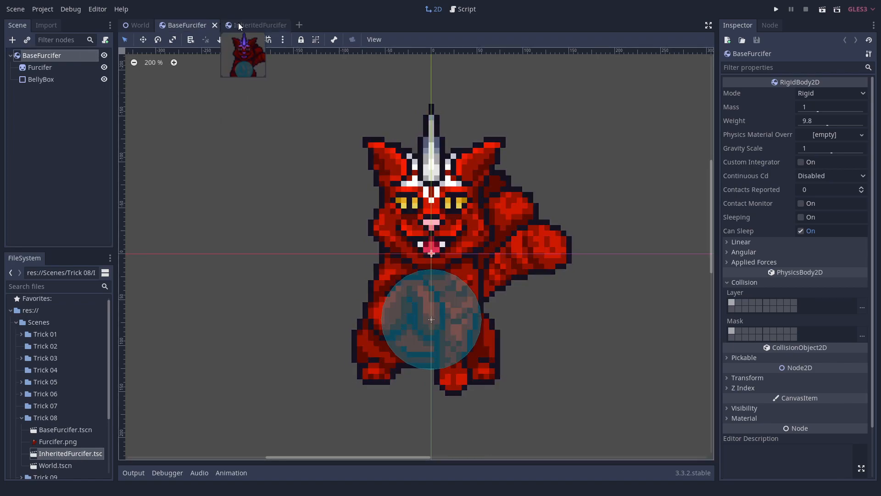
pyautogui.click(257, 25)
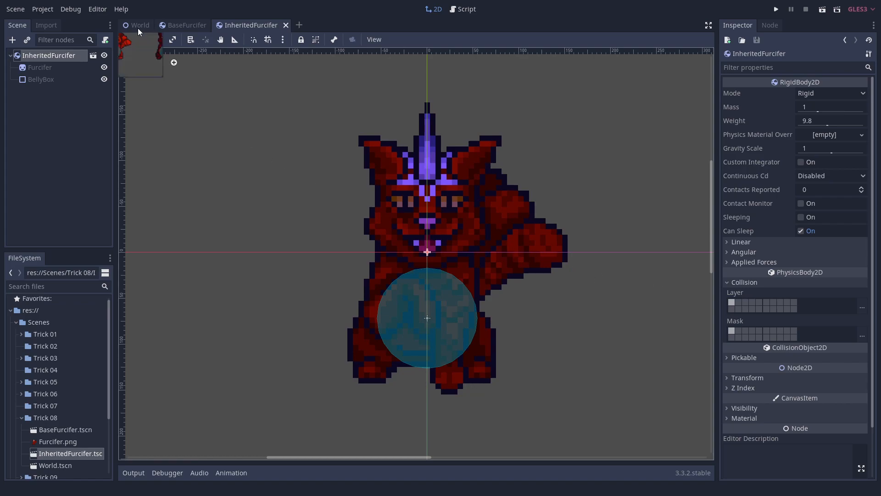
pyautogui.click(140, 25)
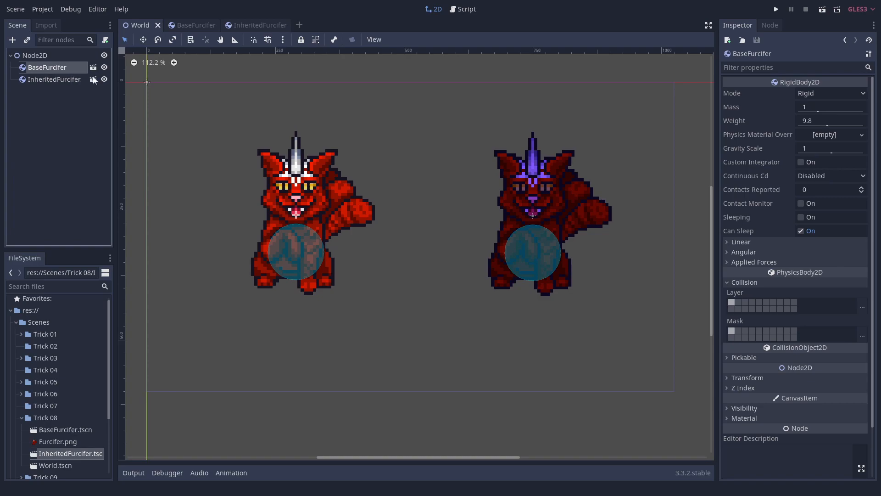
pyautogui.click(186, 25)
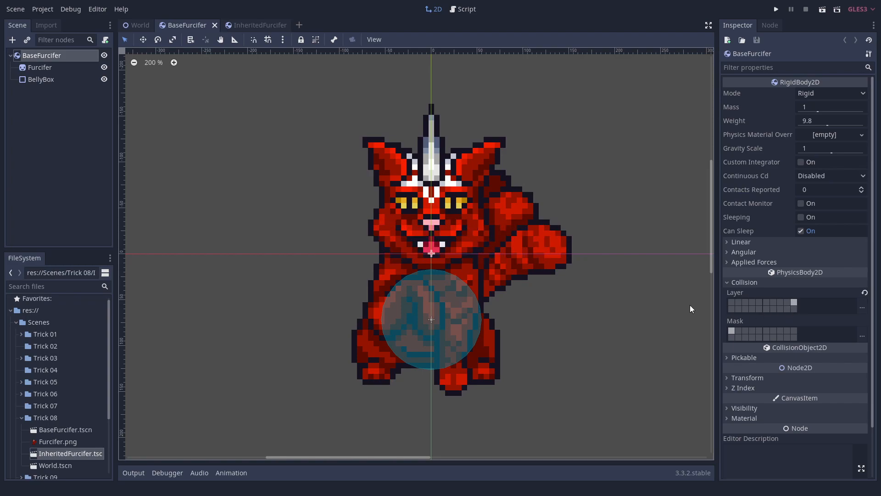
pyautogui.moveTo(242, 32)
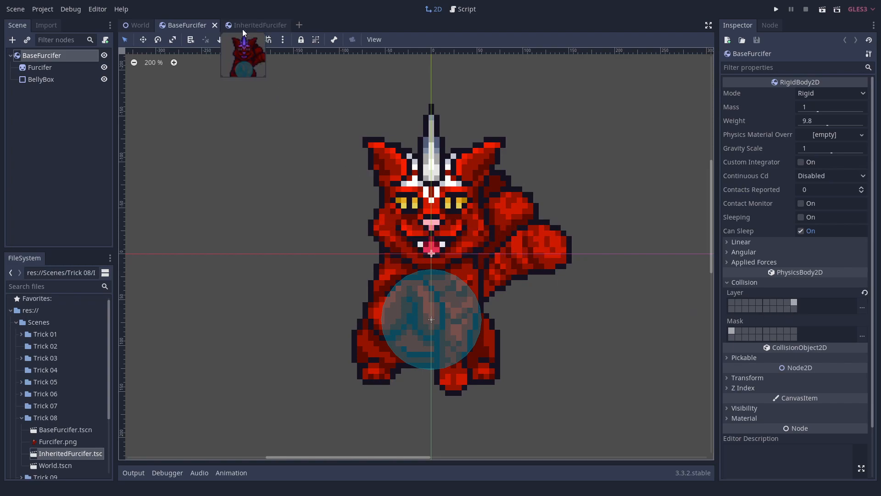
# - Check the collision layer on InheritedFurcifer and on its instance inside the World scene
pyautogui.click(259, 25)
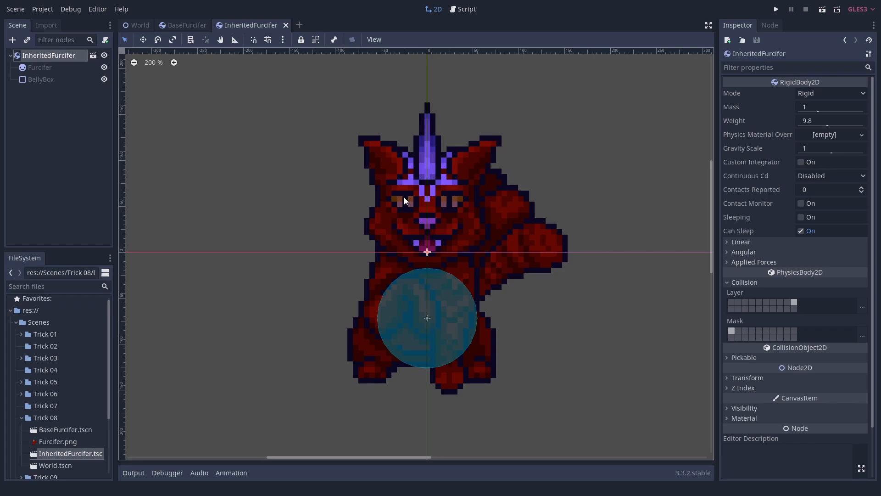
pyautogui.click(138, 25)
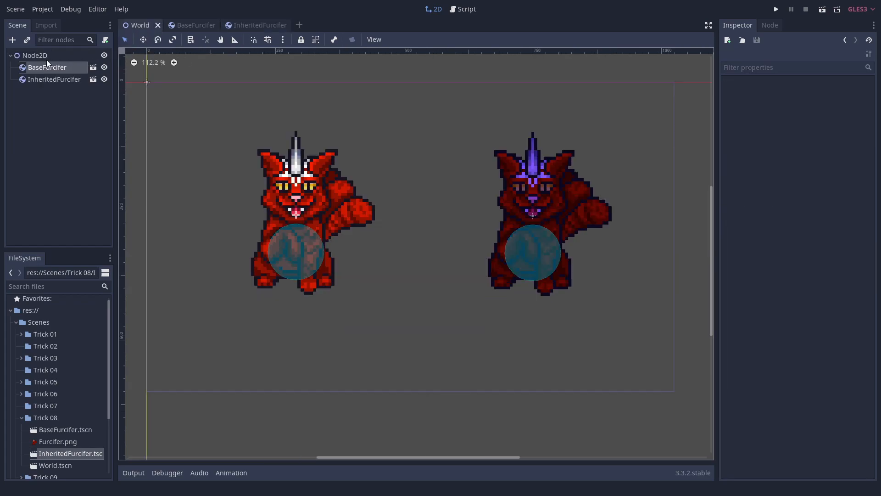
pyautogui.click(55, 78)
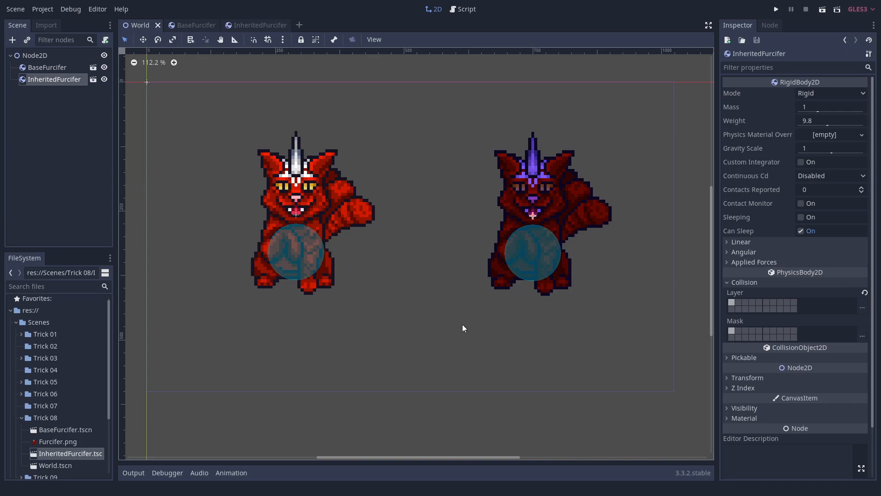
pyautogui.click(793, 303)
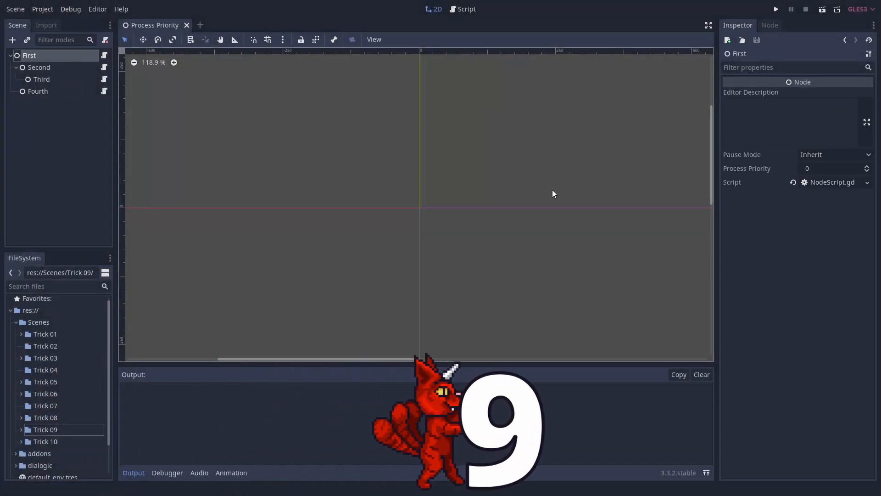
# - Select the Fourth node and set its Process Priority to -1
pyautogui.click(38, 91)
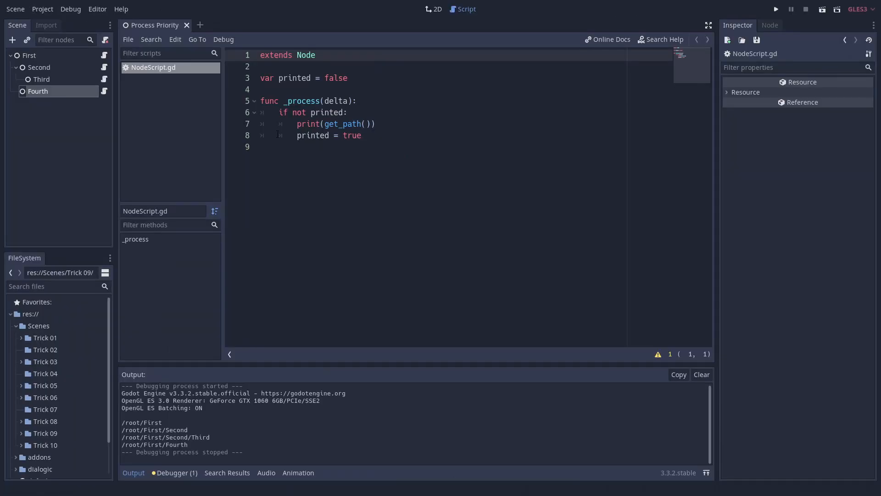
pyautogui.moveTo(38, 67)
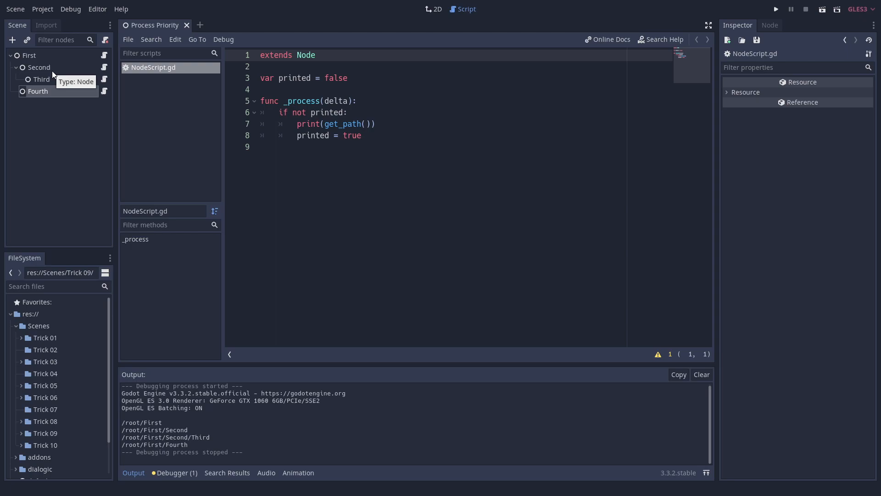
pyautogui.click(38, 90)
pyautogui.write('-1')
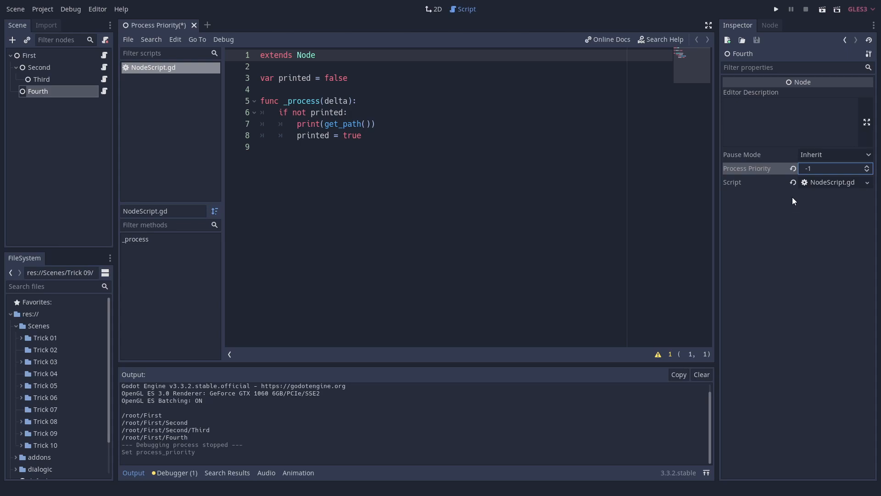
pyautogui.click(776, 9)
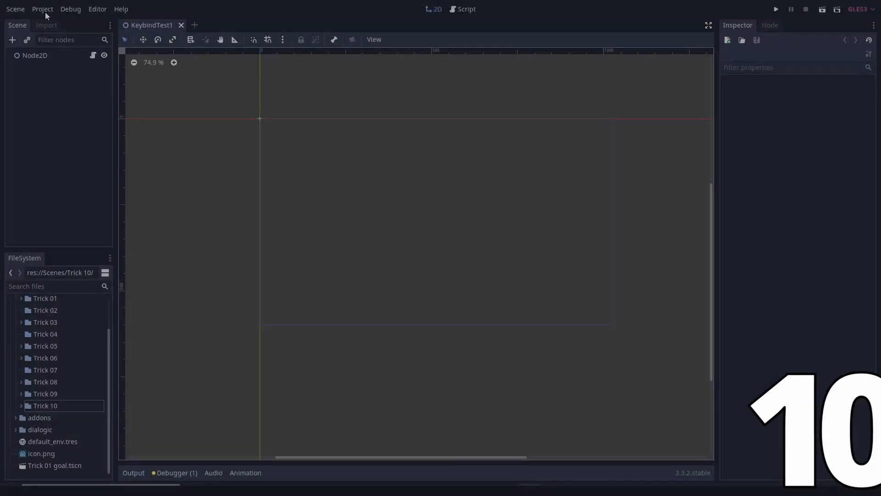
# - Add a new 'attack' action to the project's Input Map
pyautogui.click(42, 10)
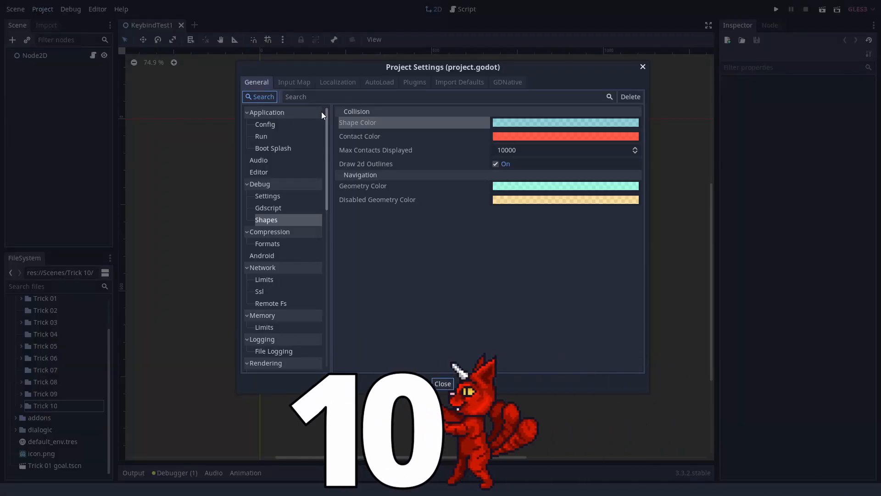
pyautogui.click(294, 82)
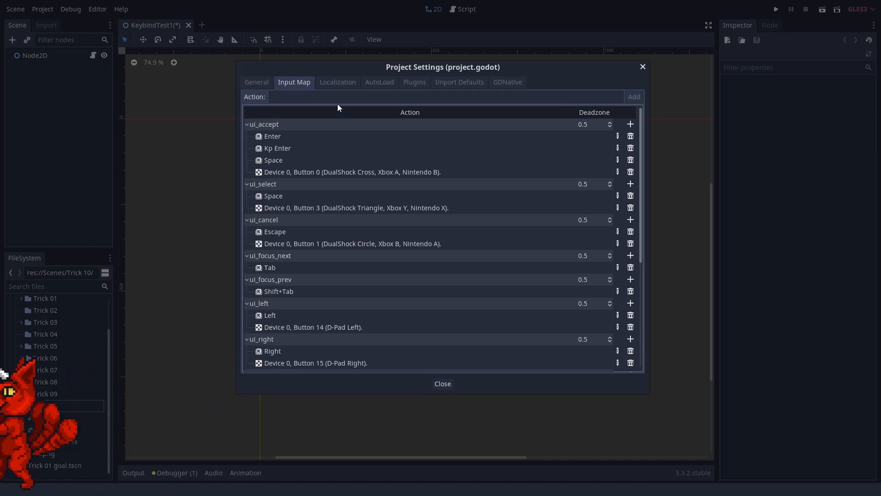
pyautogui.write('attack')
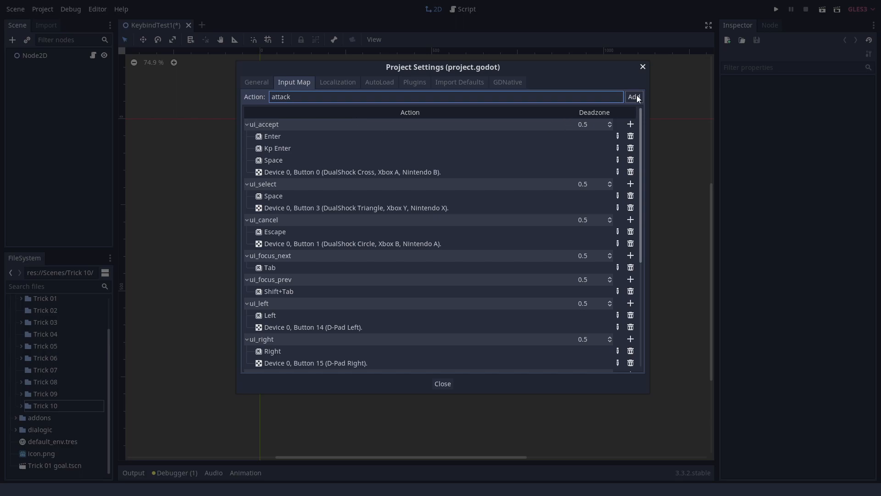
pyautogui.click(633, 96)
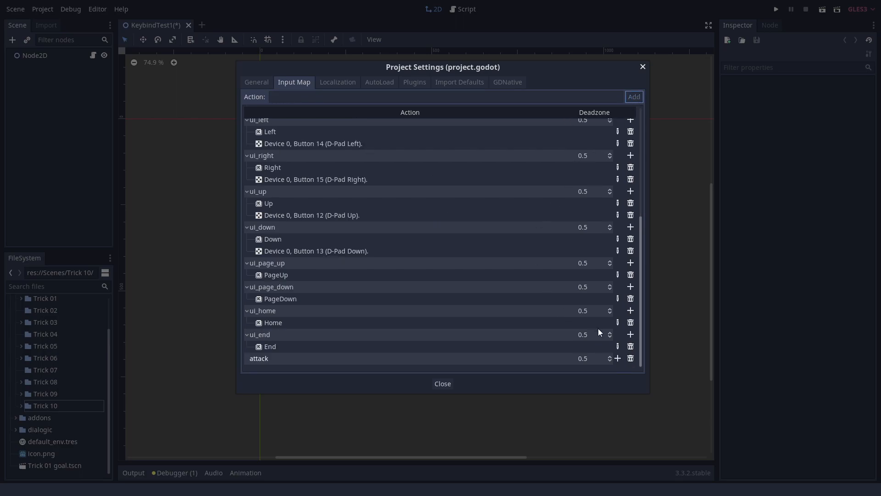
# - Bind the attack action to the Space key and confirm the settings
pyautogui.click(618, 357)
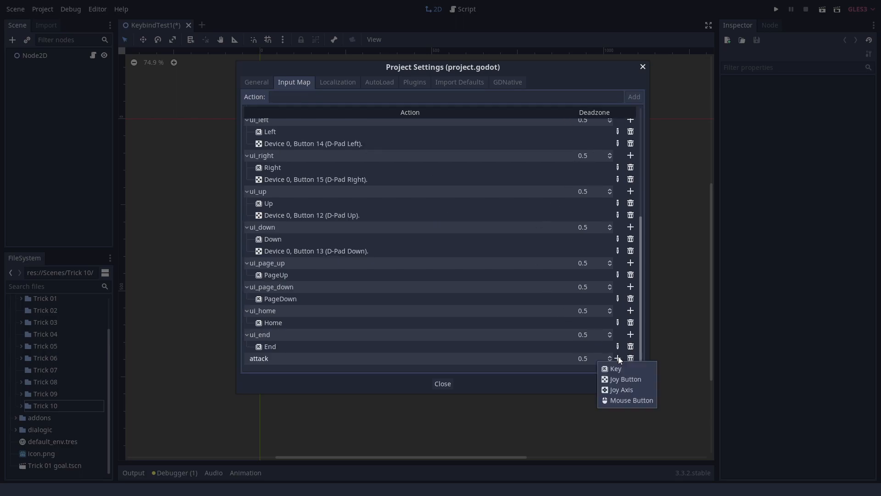
pyautogui.moveTo(615, 368)
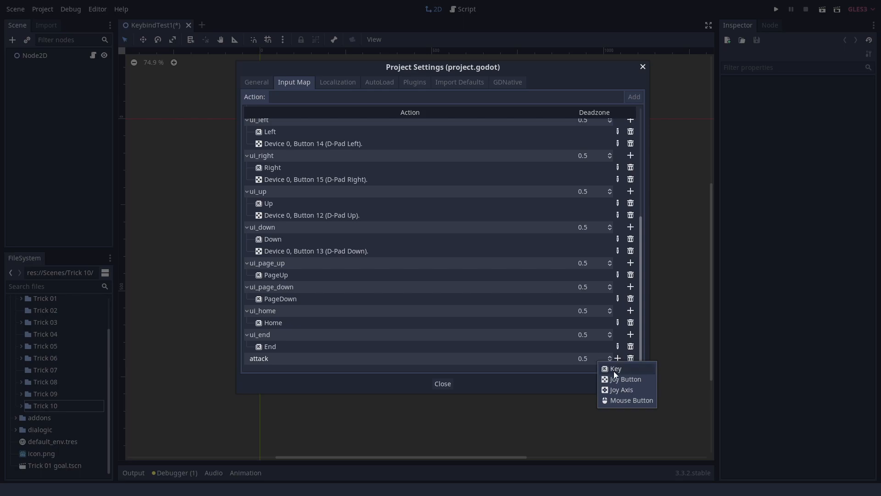
pyautogui.click(615, 368)
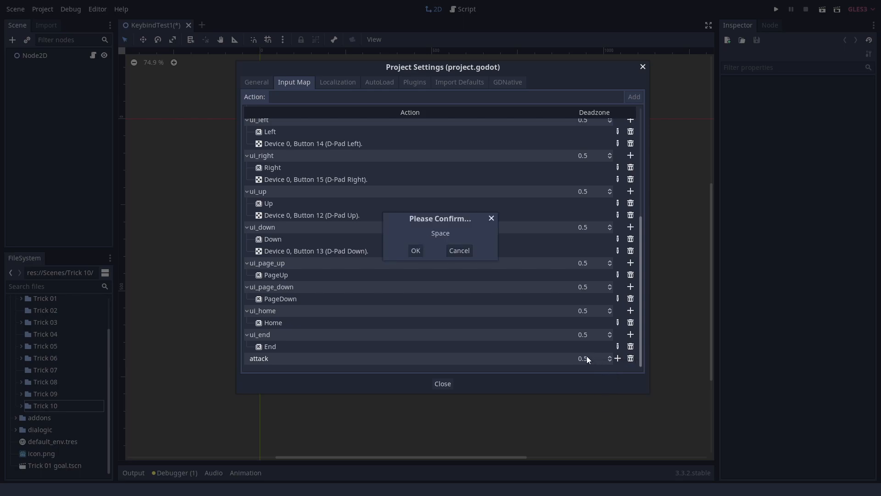
pyautogui.click(415, 250)
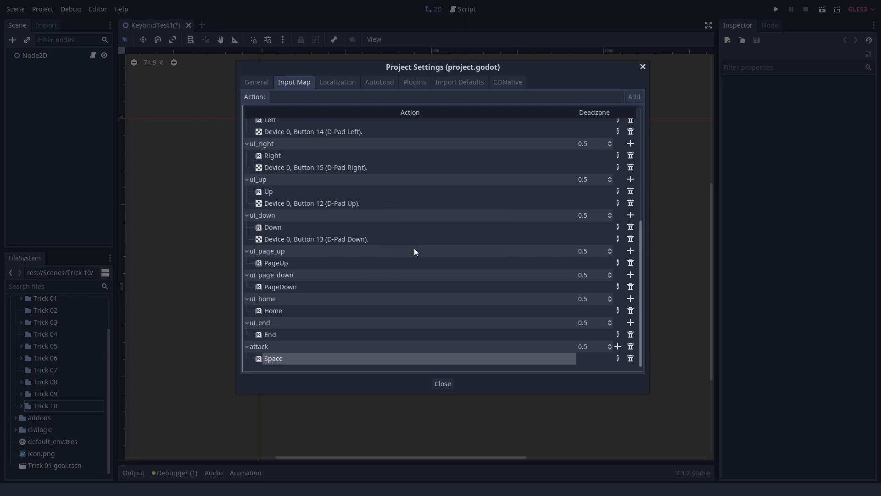
pyautogui.click(442, 383)
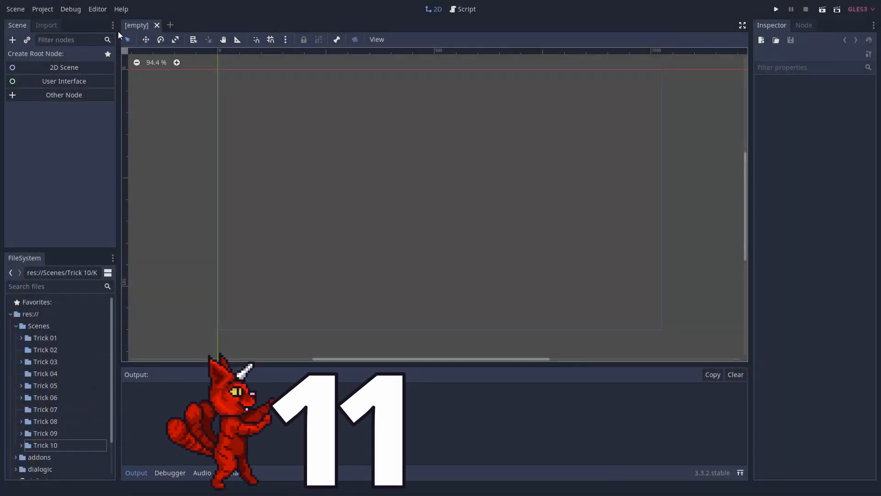
pyautogui.click(97, 8)
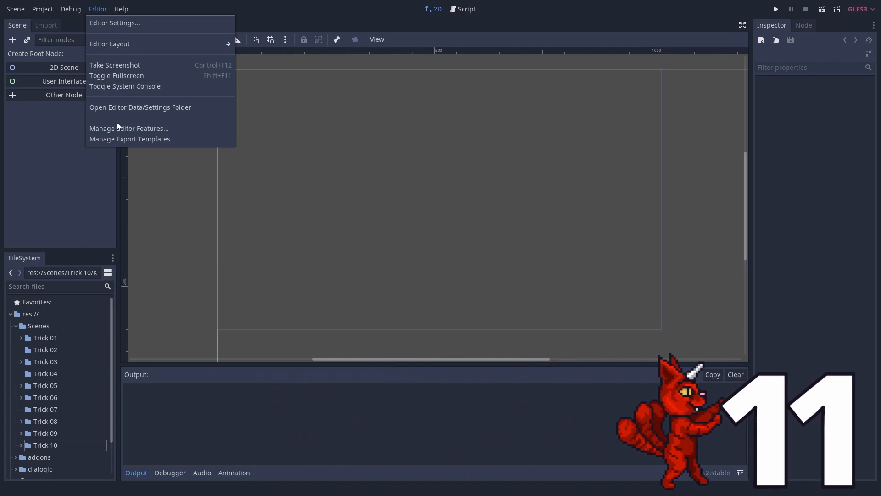
pyautogui.click(128, 128)
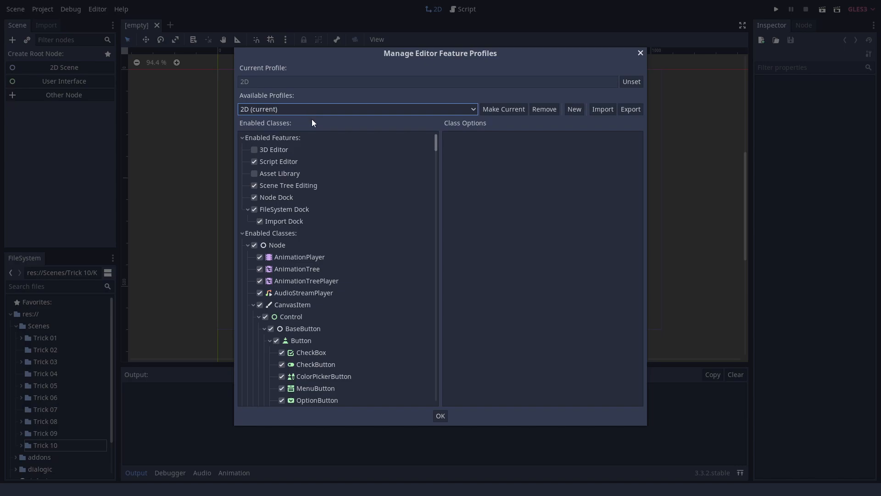
pyautogui.click(275, 149)
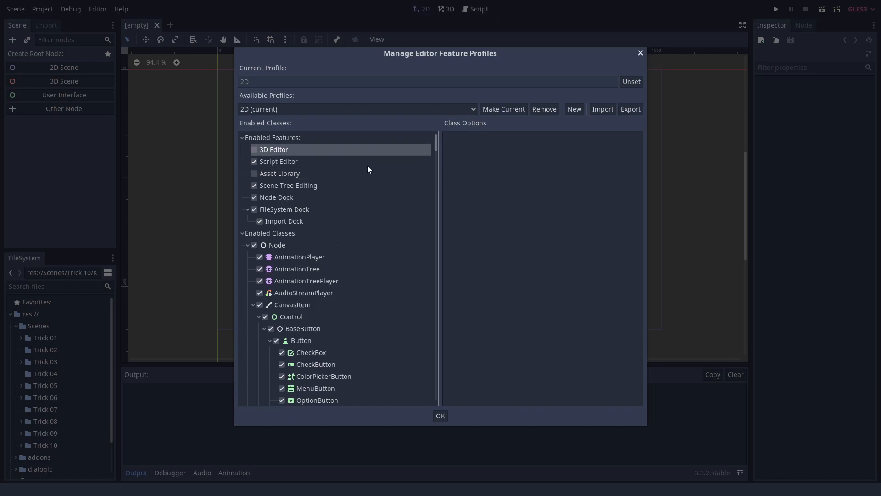
pyautogui.scroll(-3)
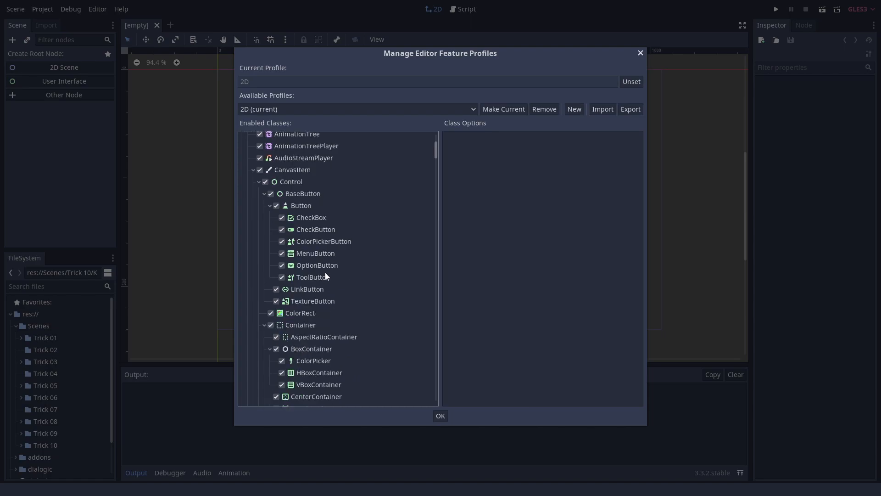
pyautogui.scroll(-3)
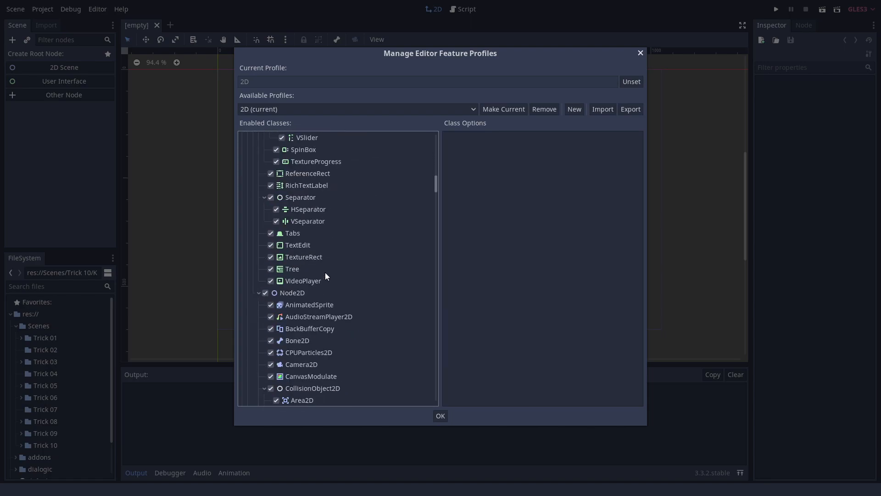
pyautogui.scroll(-3)
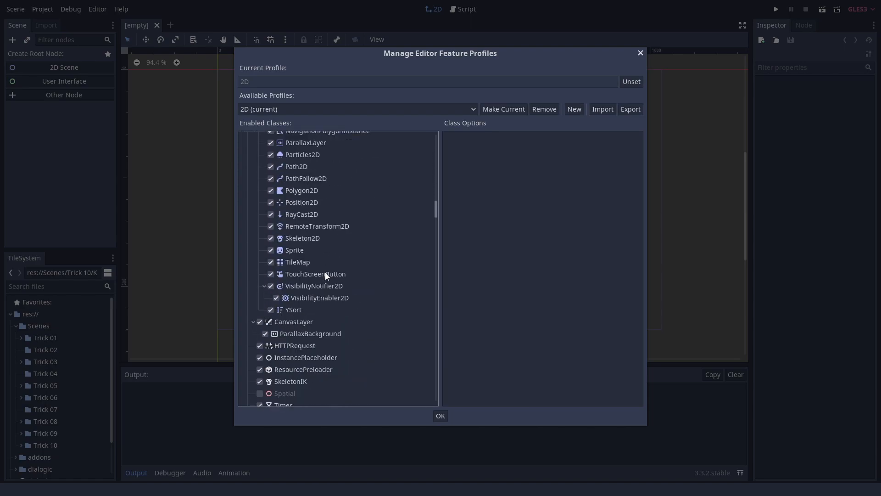
pyautogui.scroll(-3)
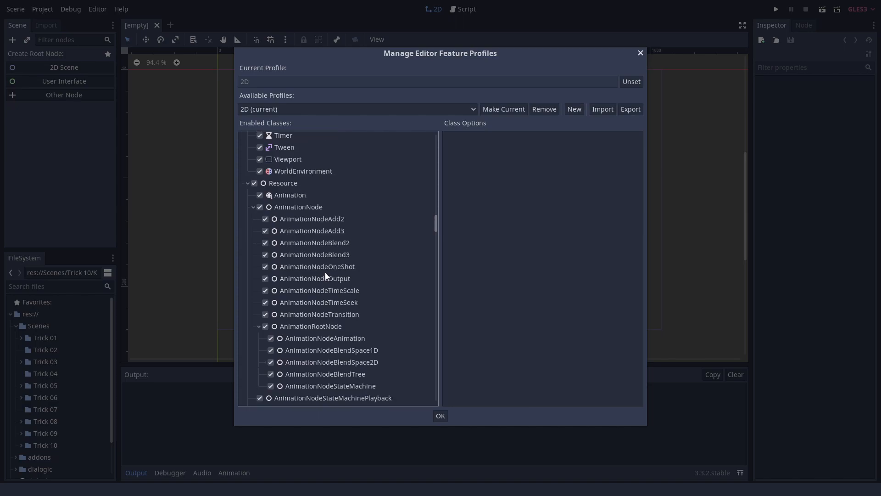
pyautogui.scroll(3)
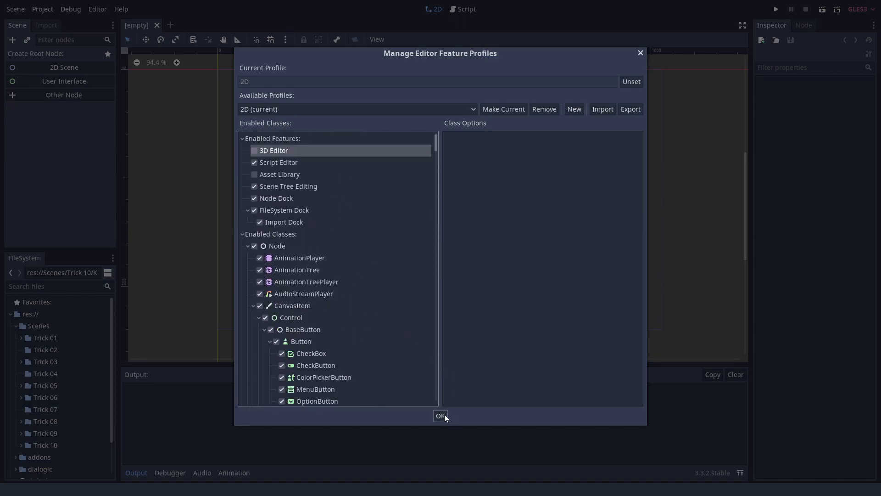
pyautogui.click(440, 415)
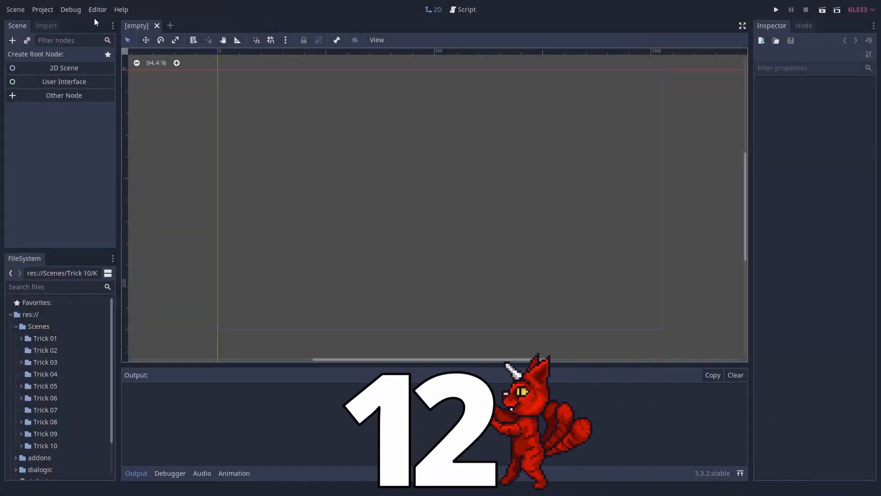
# - Enable Hide Console Window in Editor Settings under Interface > Editor and close the dialog
pyautogui.click(97, 10)
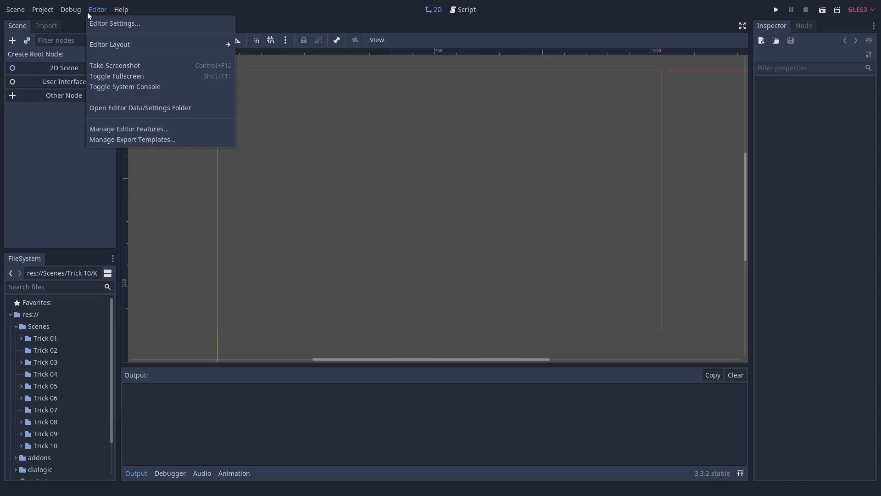
pyautogui.moveTo(117, 44)
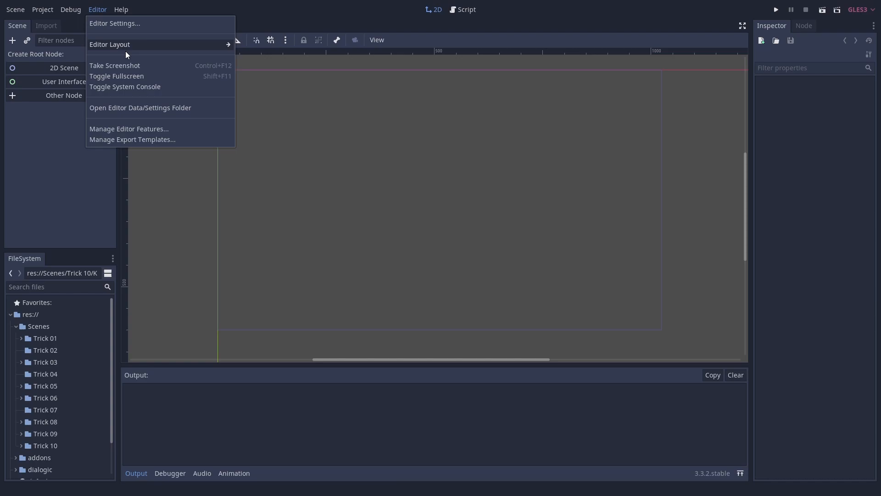
pyautogui.click(115, 23)
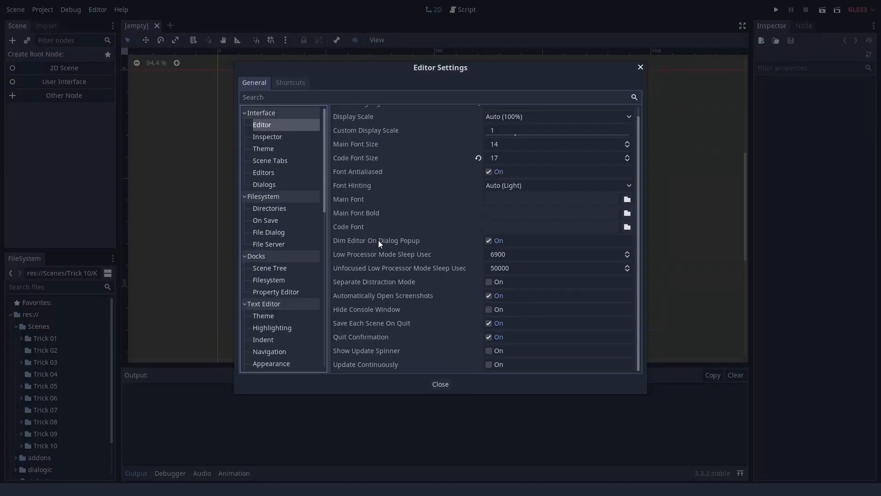
pyautogui.click(488, 308)
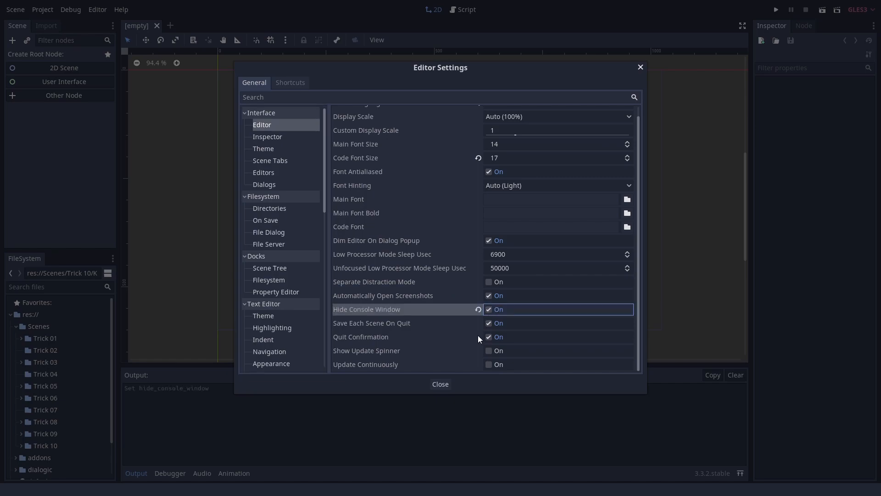
pyautogui.click(440, 384)
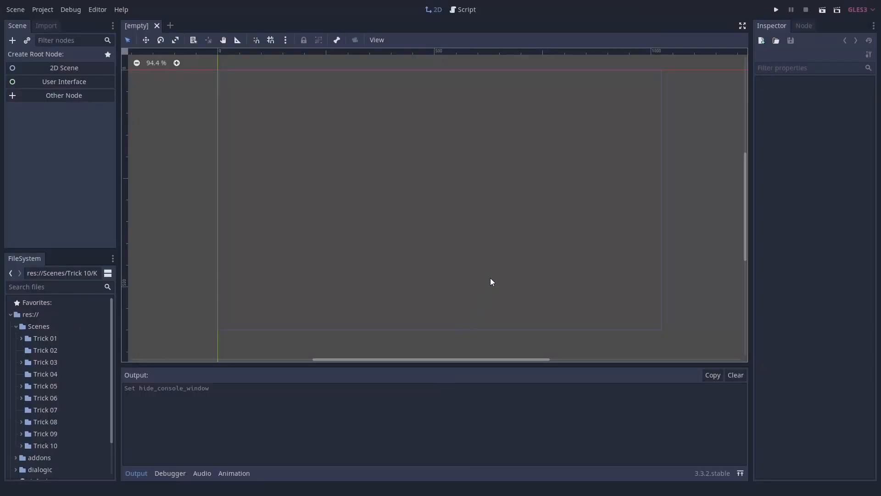
pyautogui.click(775, 10)
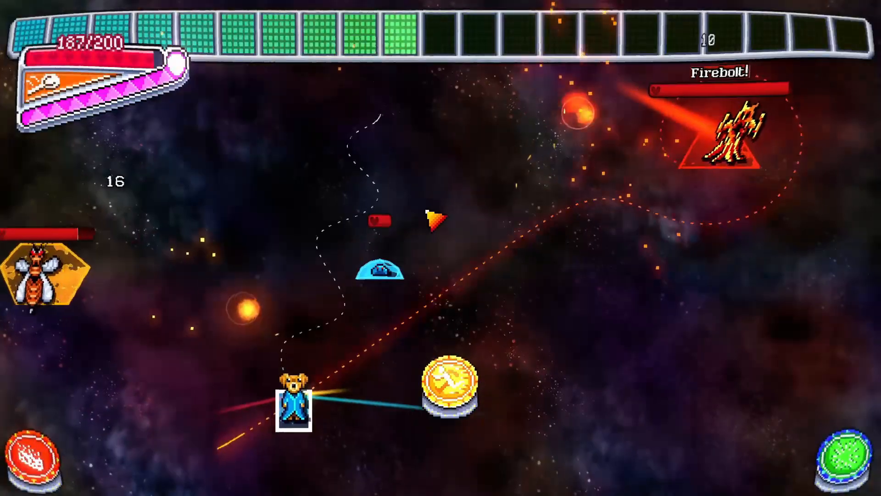